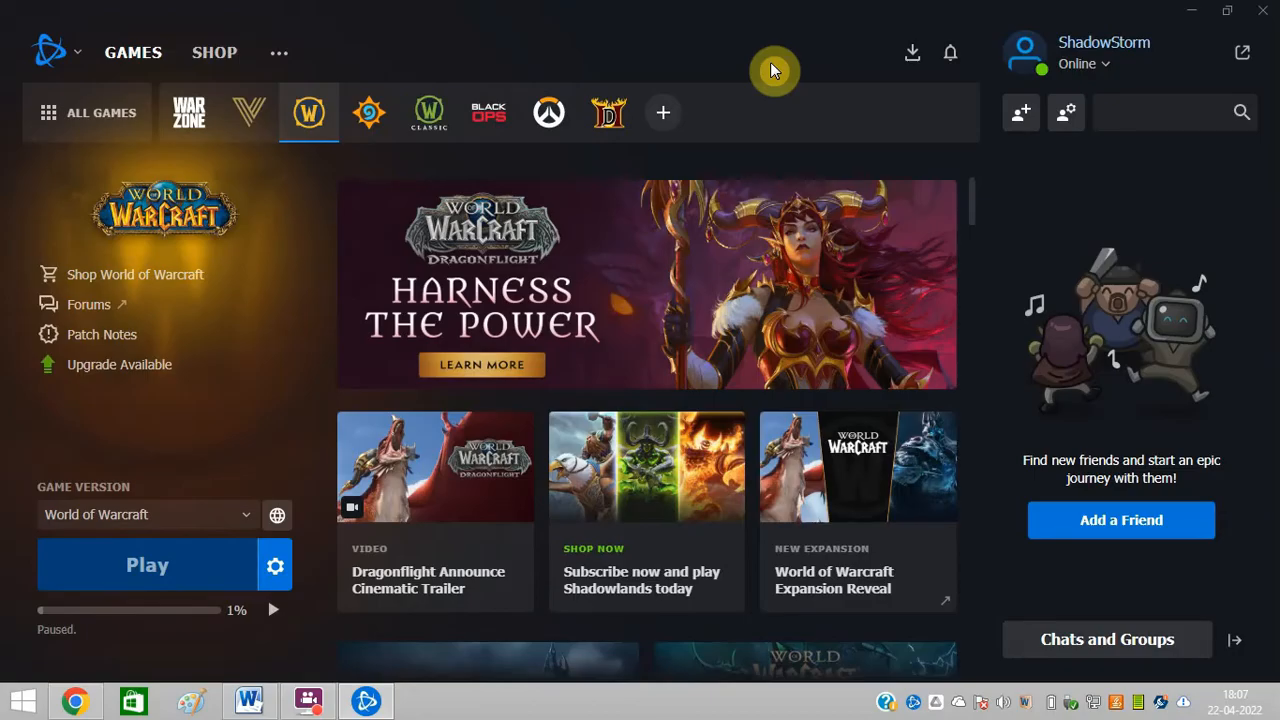
{"action": "mouse_move", "coordinate": [840, 8]}
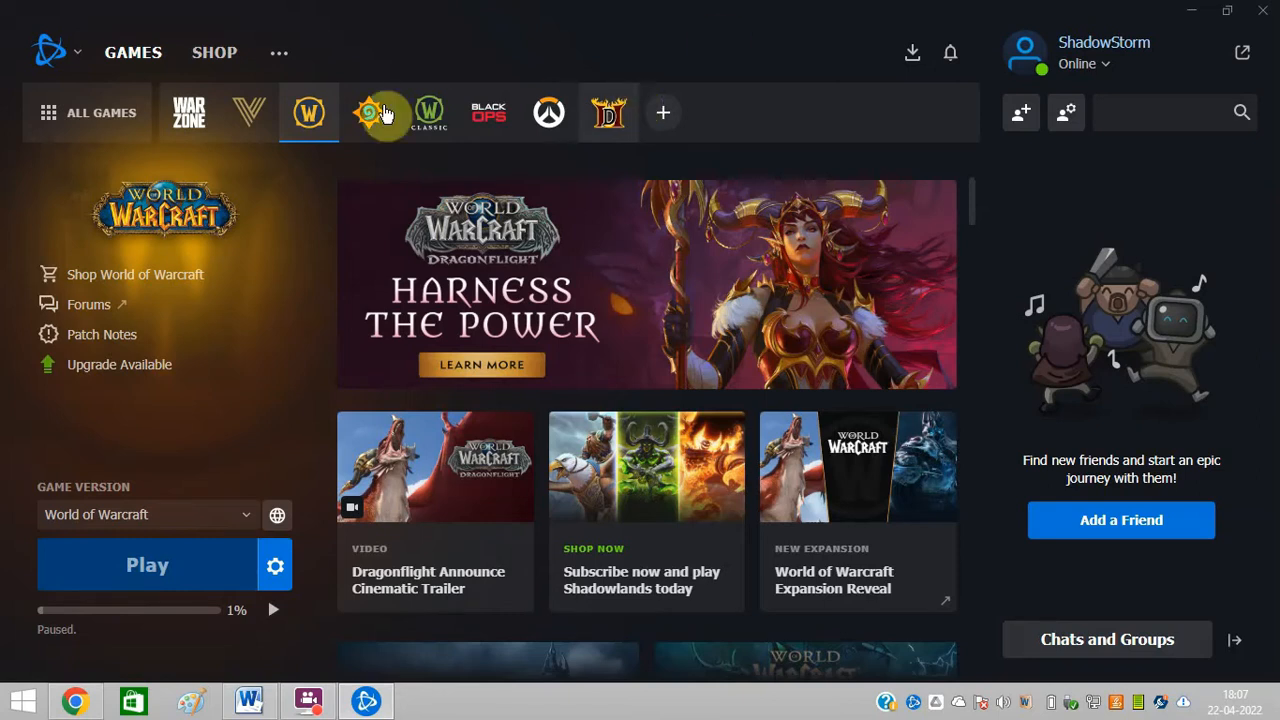
{"action": "mouse_move", "coordinate": [316, 124]}
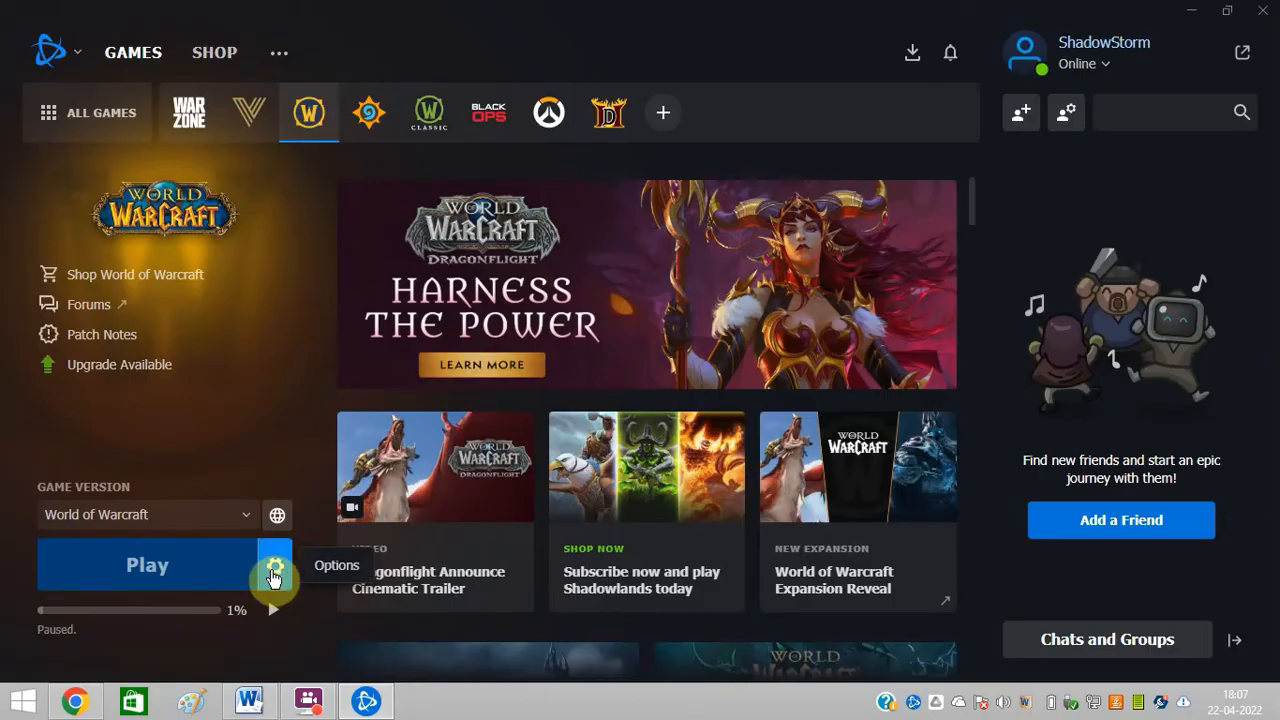
Step: Run Scan and Repair on World of Warcraft from its gear menu
{"action": "left_click", "coordinate": [276, 564]}
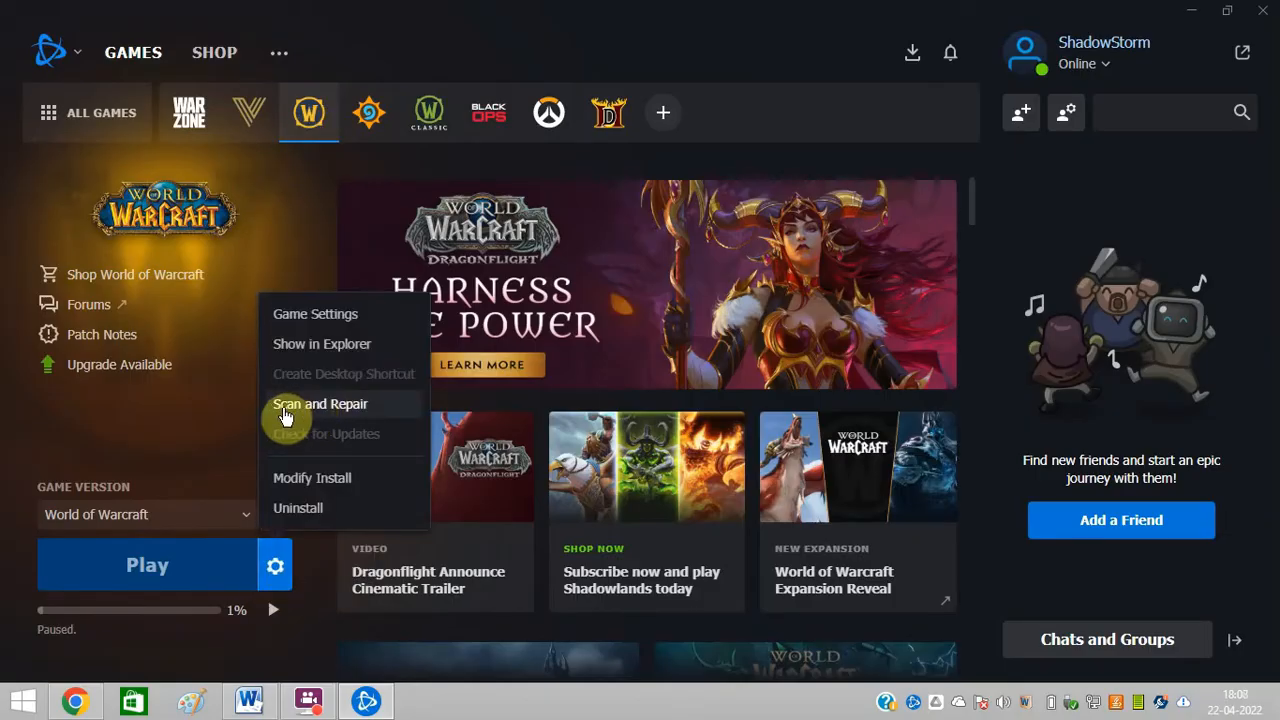
{"action": "mouse_move", "coordinate": [310, 416]}
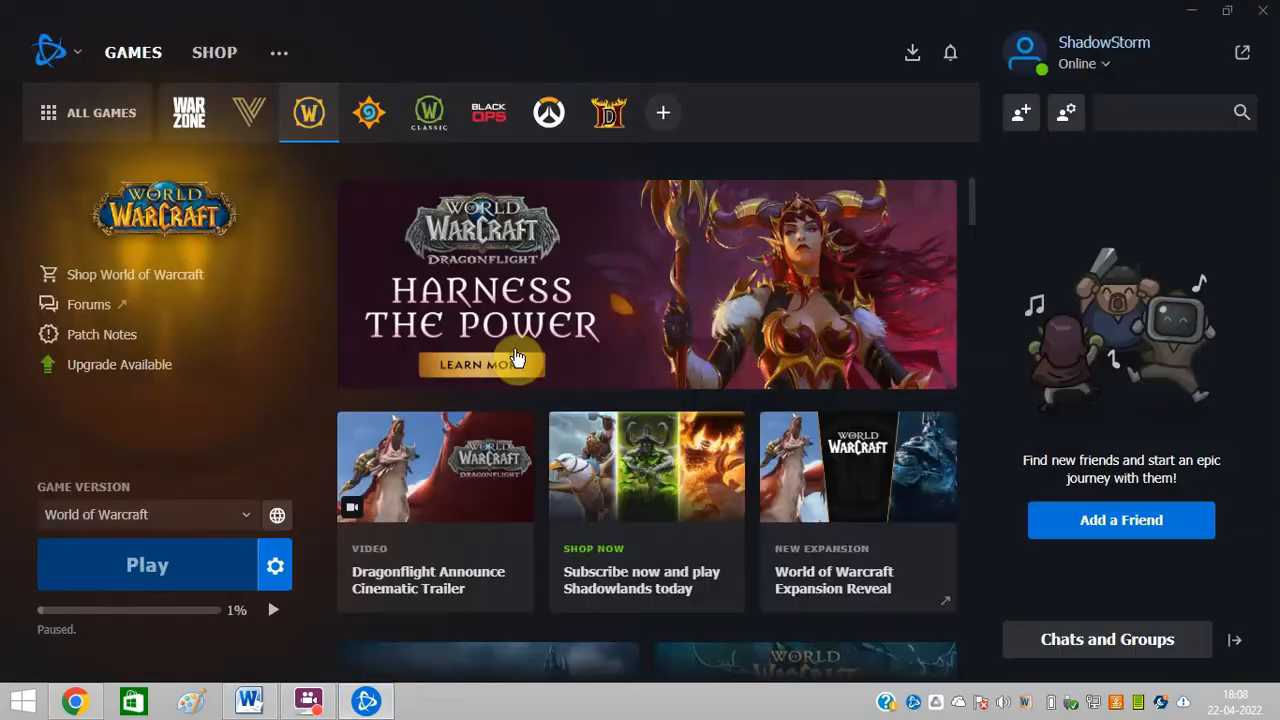
{"action": "left_click", "coordinate": [148, 564]}
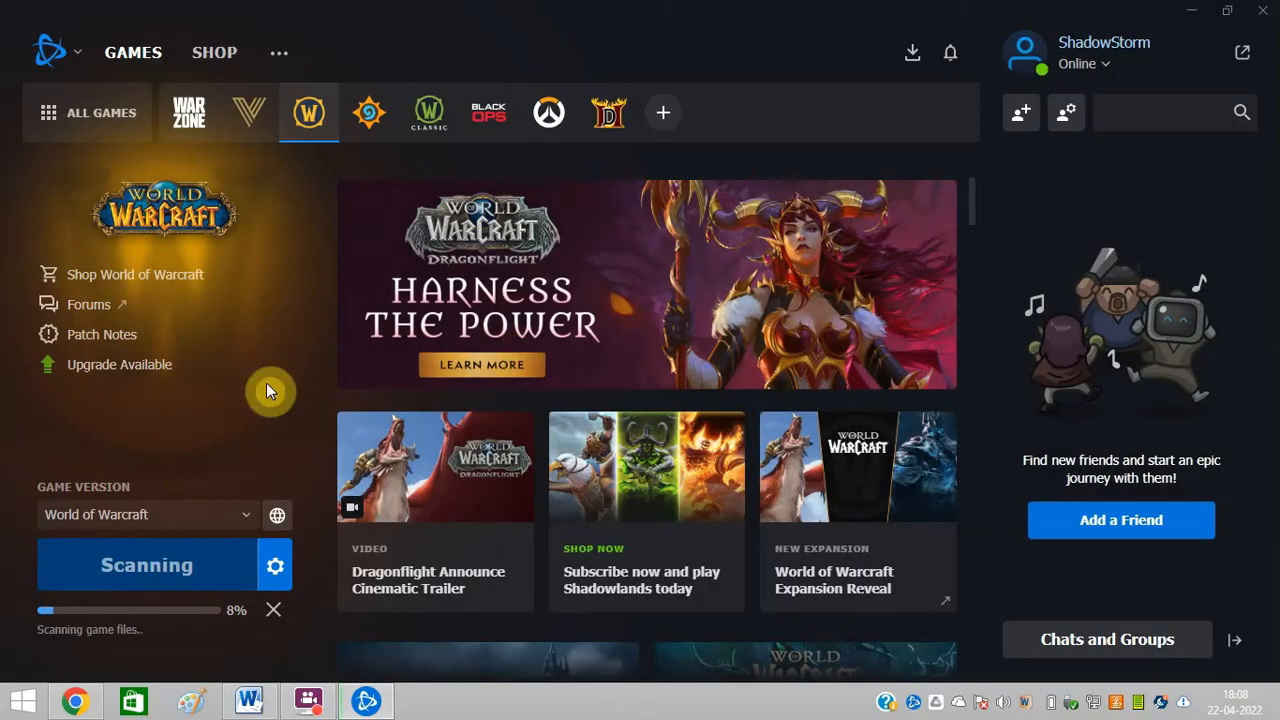
{"action": "mouse_move", "coordinate": [96, 630]}
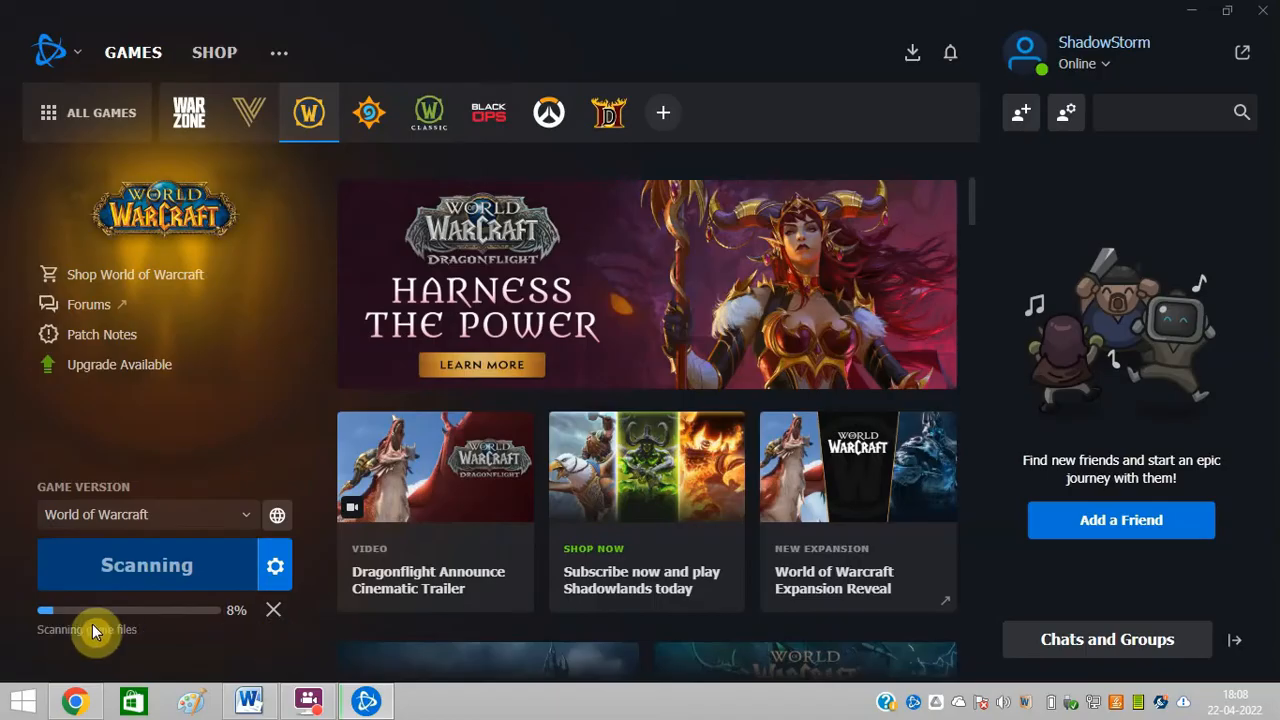
{"action": "mouse_move", "coordinate": [104, 644]}
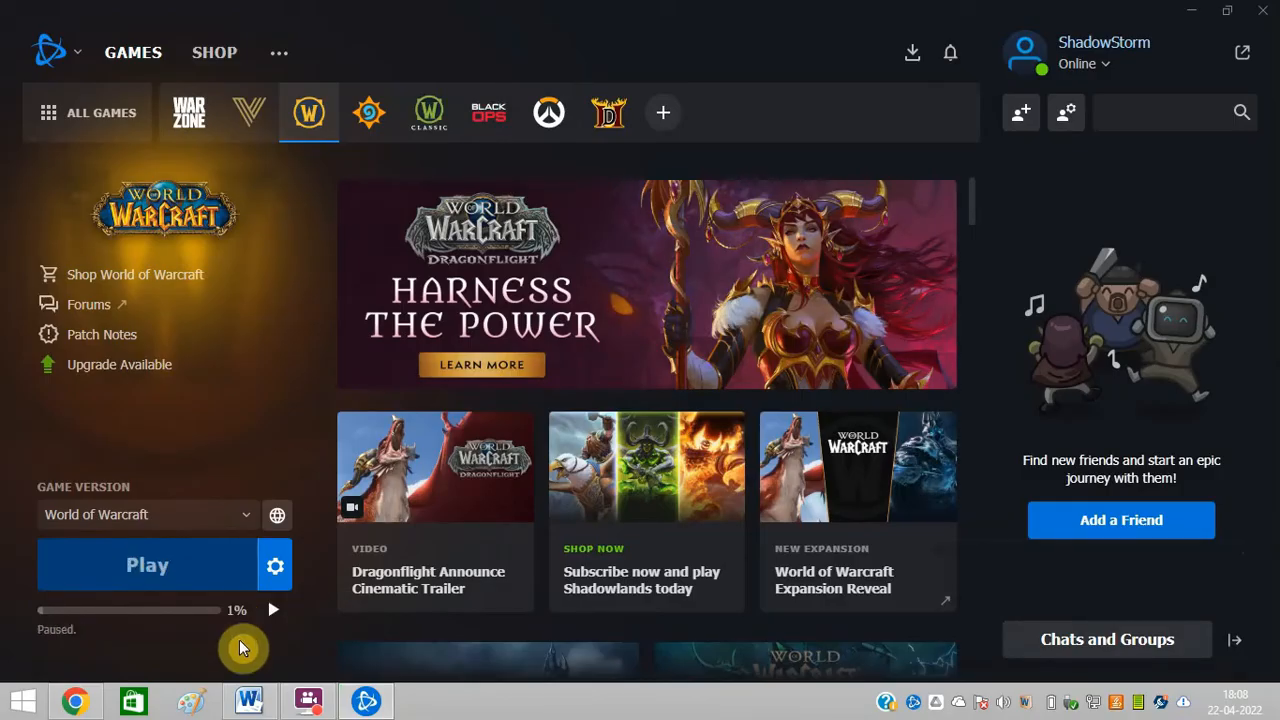
{"action": "mouse_move", "coordinate": [274, 564]}
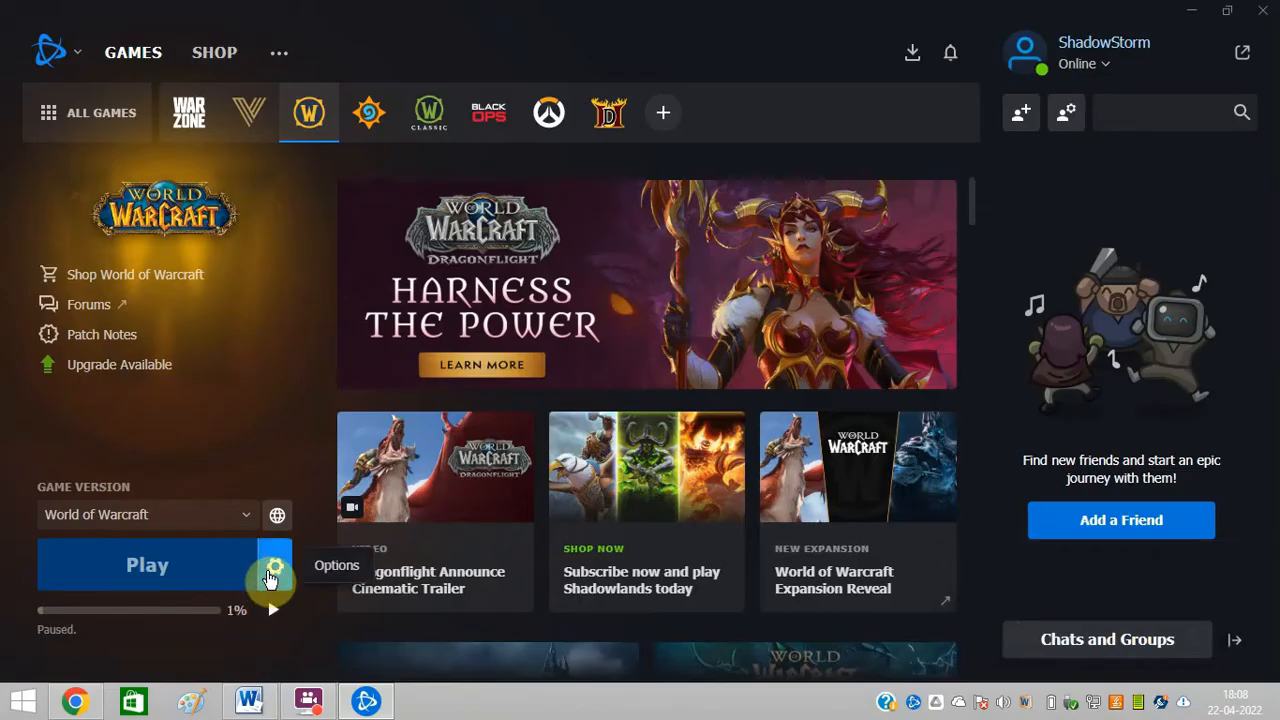
Step: Enable additional command line arguments for World of Warcraft and enter -d3d11
{"action": "left_click", "coordinate": [274, 572]}
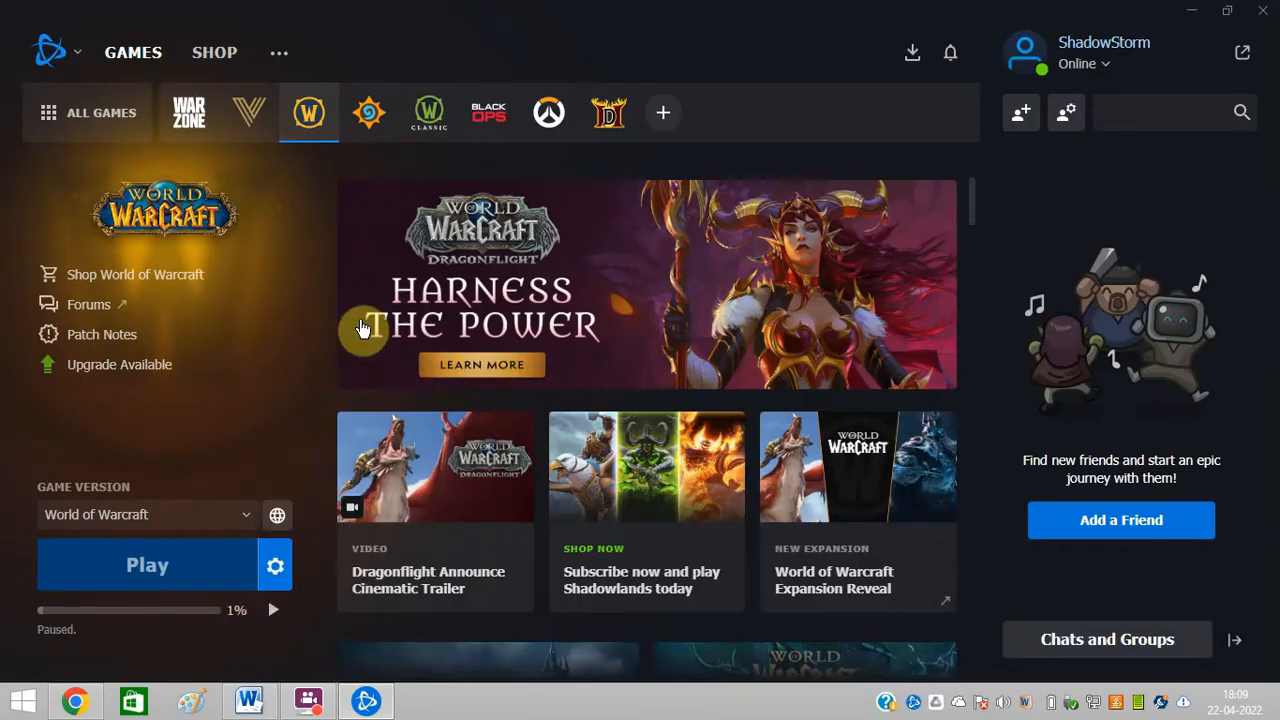
{"action": "left_click", "coordinate": [276, 564]}
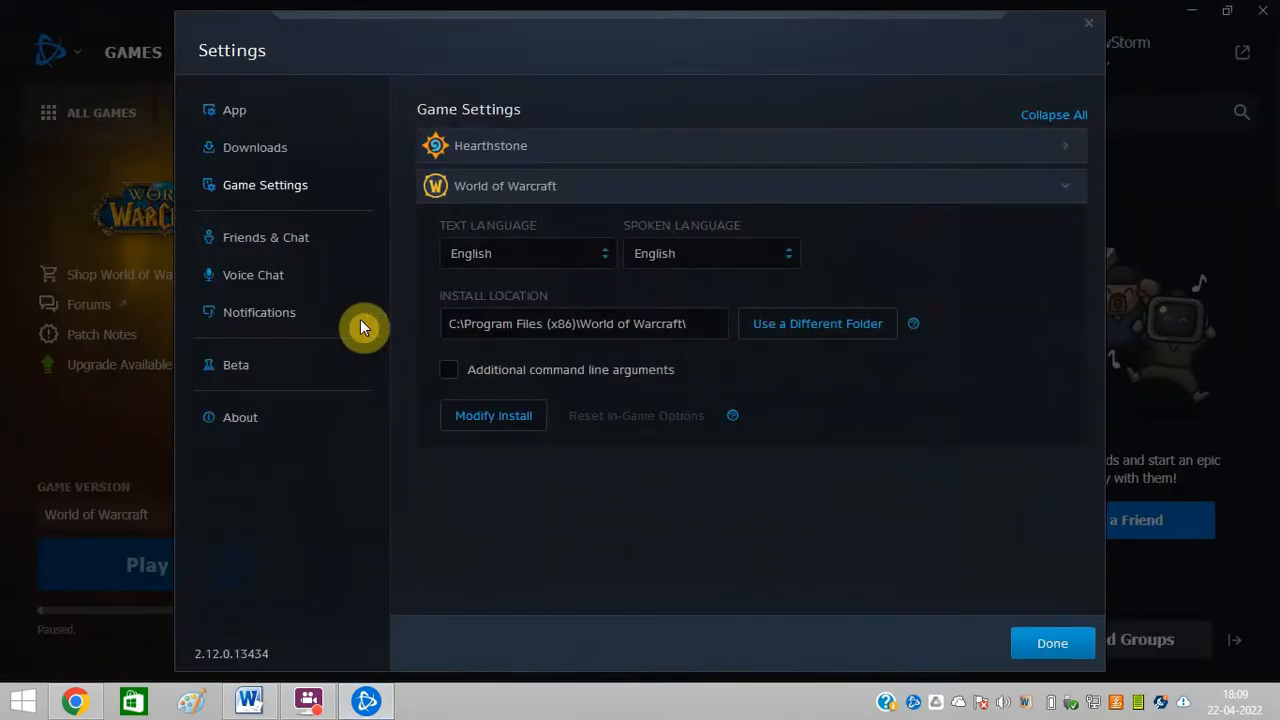
{"action": "mouse_move", "coordinate": [480, 368]}
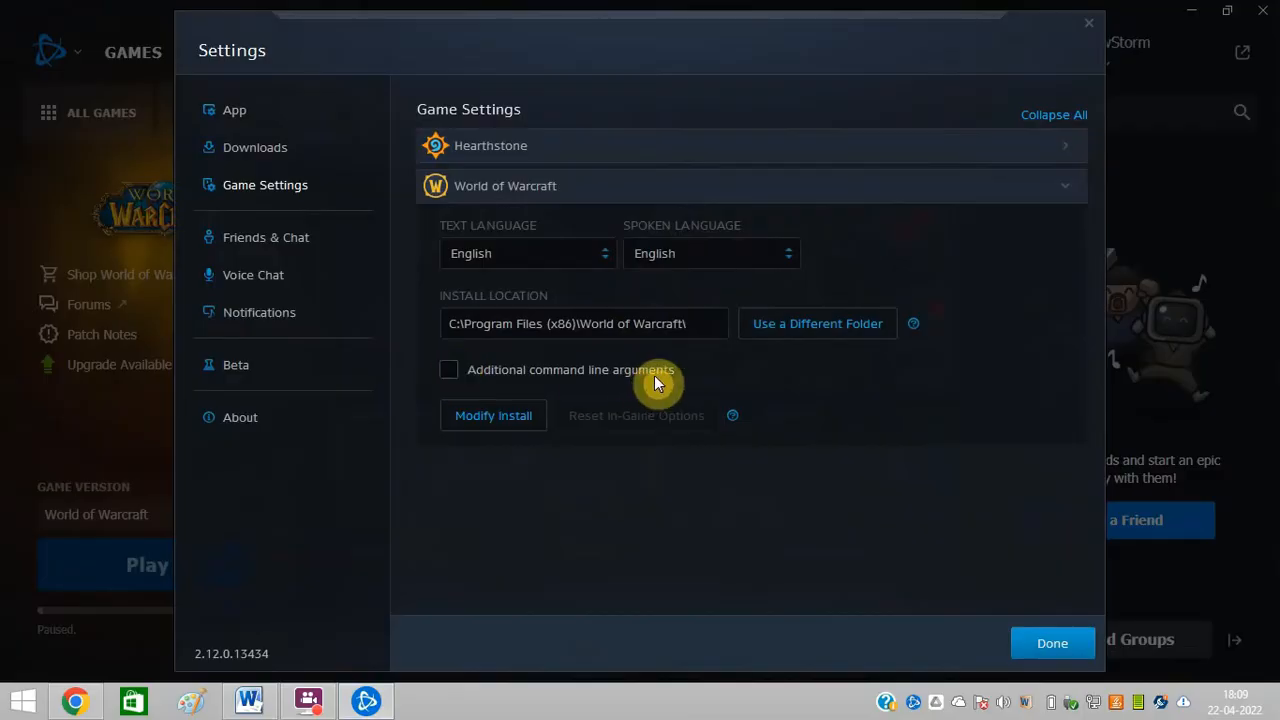
{"action": "left_click", "coordinate": [448, 368]}
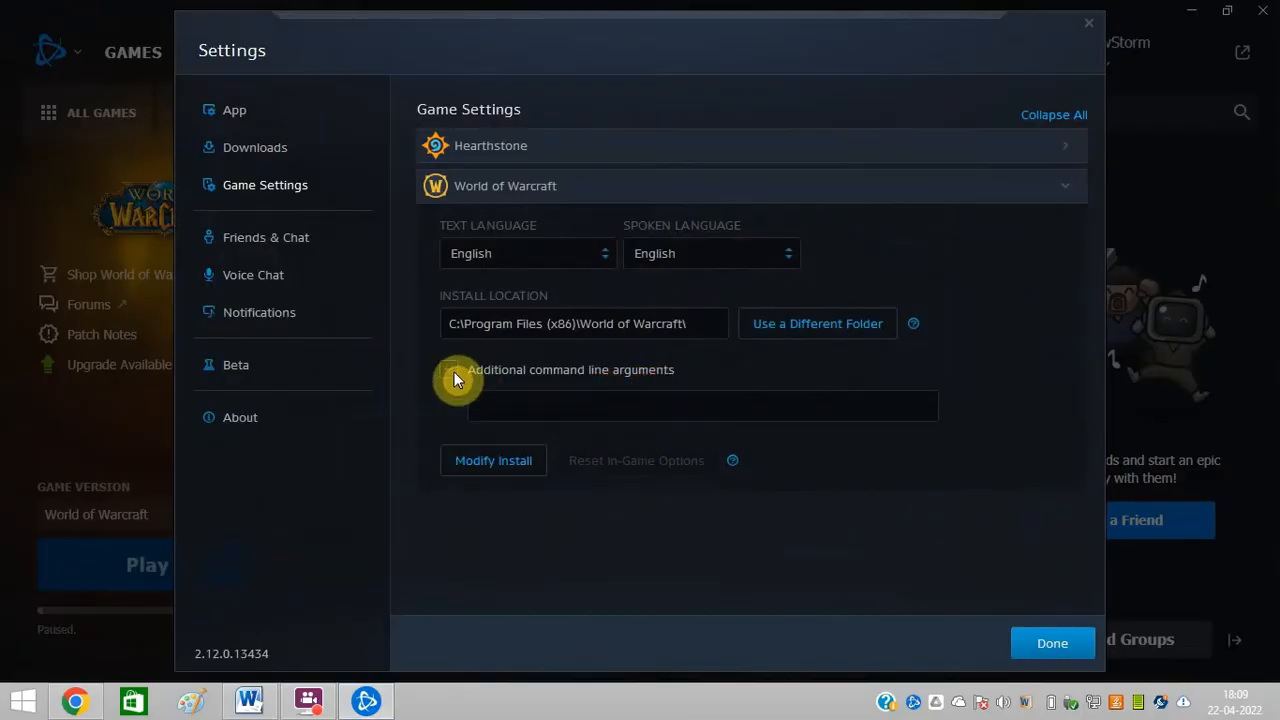
{"action": "left_click", "coordinate": [448, 368]}
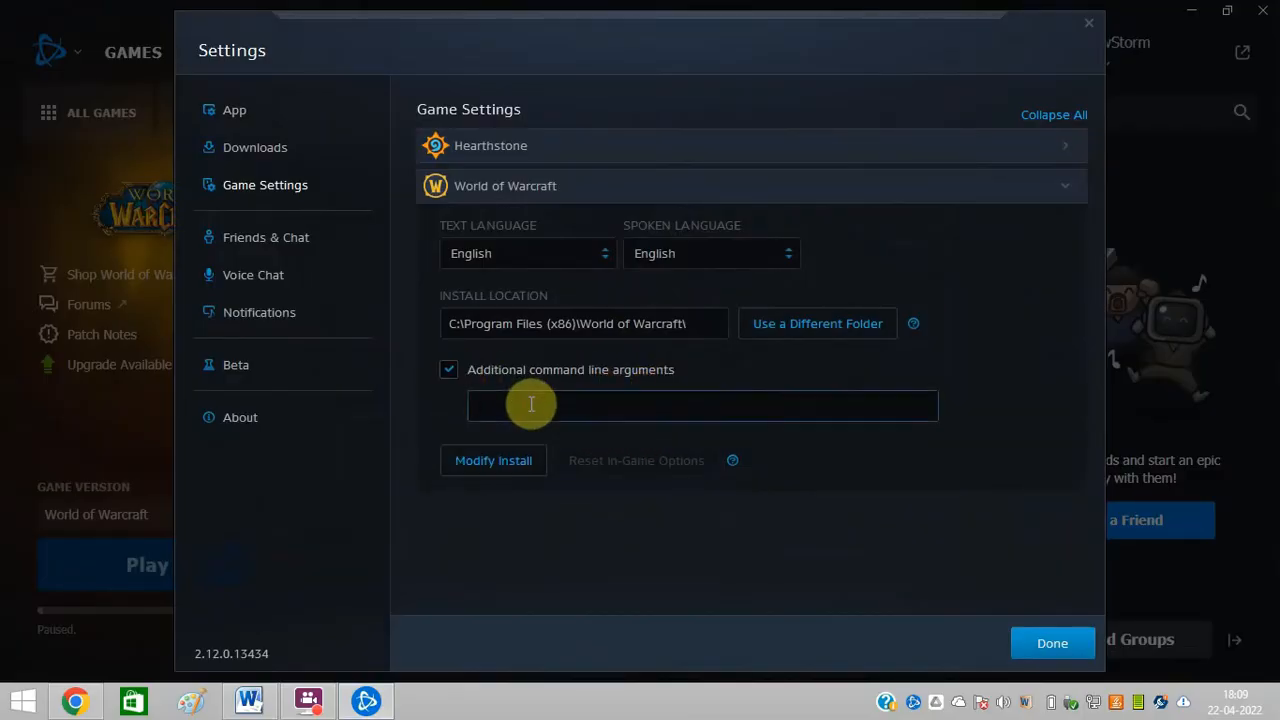
{"action": "left_click", "coordinate": [528, 404]}
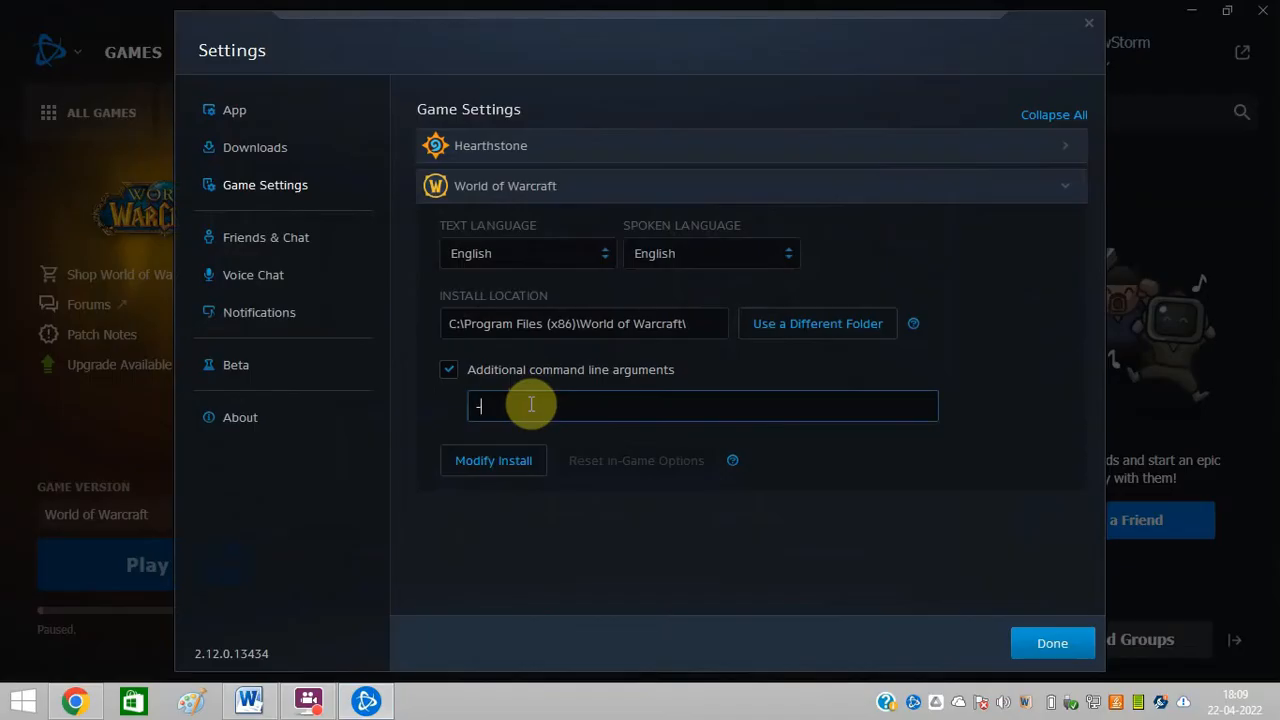
{"action": "type", "text": "-d3"}
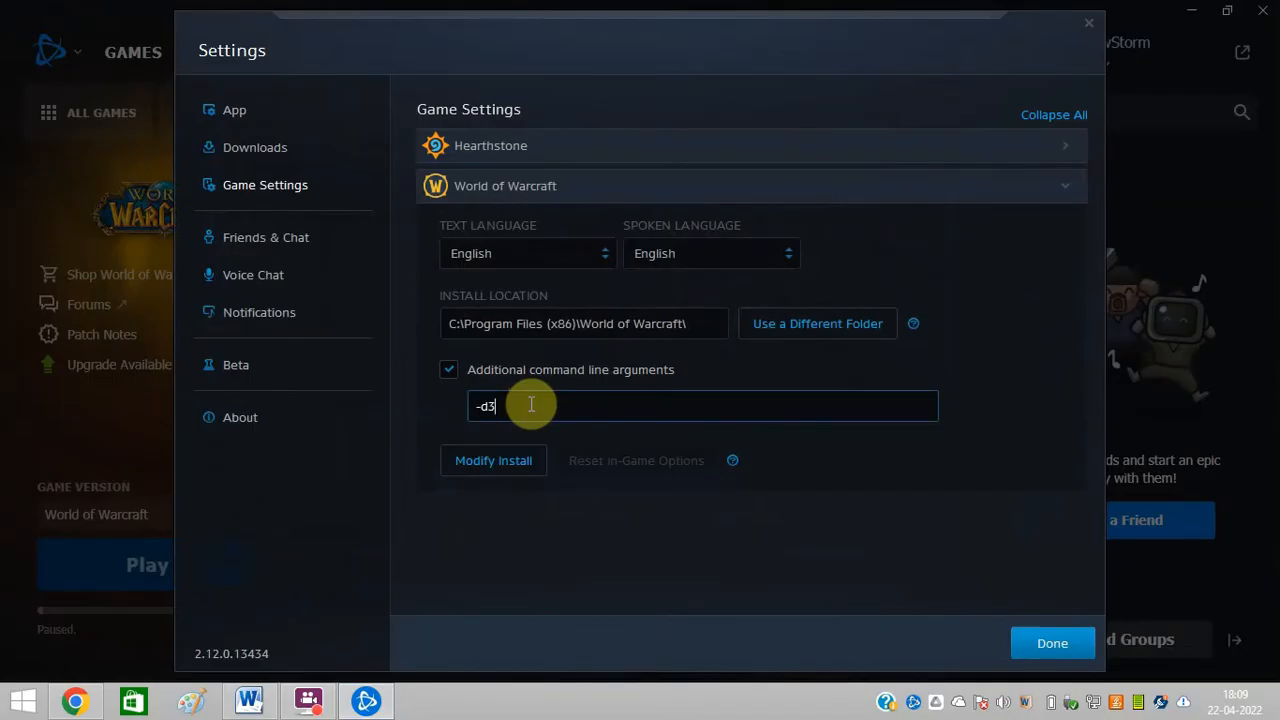
{"action": "type", "text": "d11"}
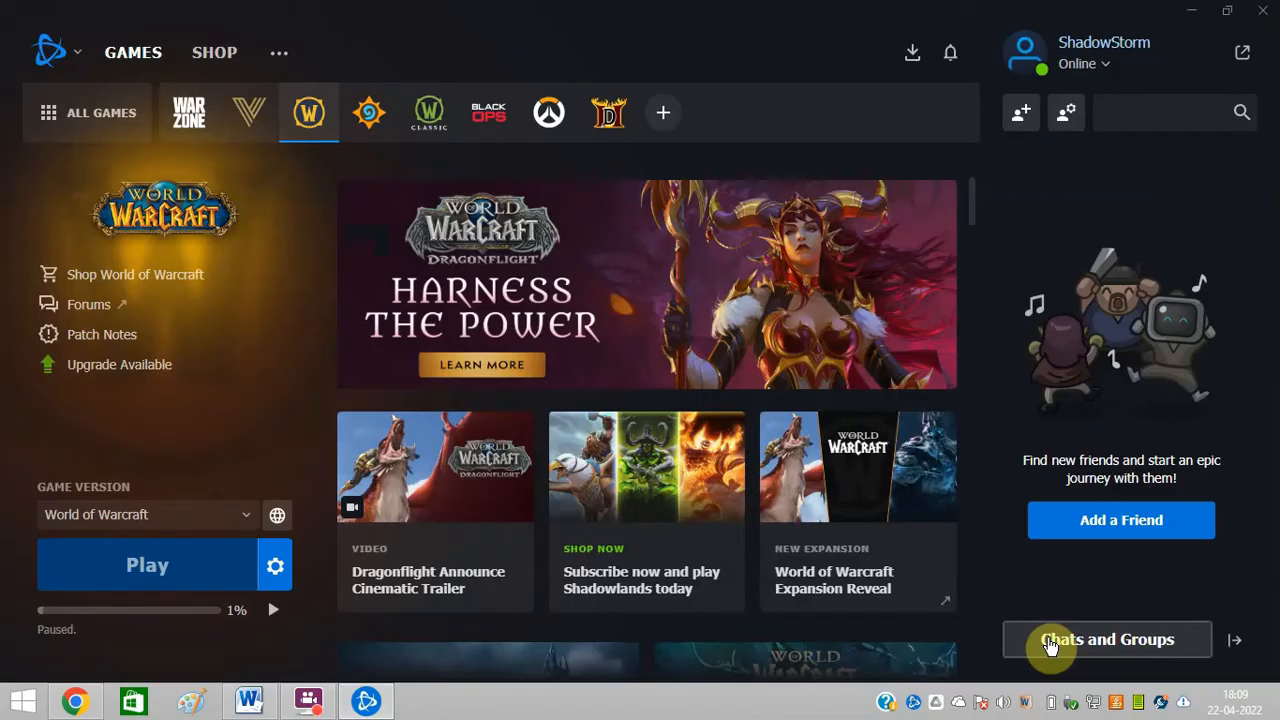
{"action": "mouse_move", "coordinate": [952, 350]}
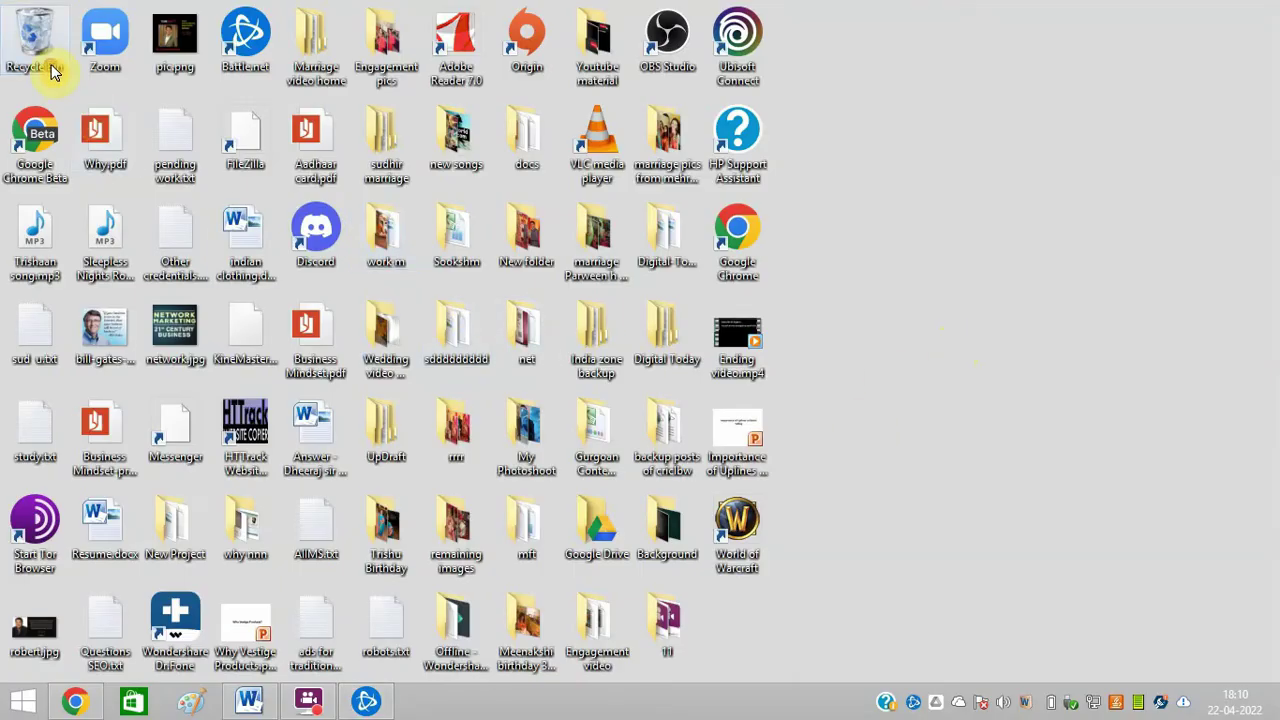
Step: Browse to C:\ProgramData in File Explorer and select the Battle.net folder
{"action": "double_click", "coordinate": [36, 36]}
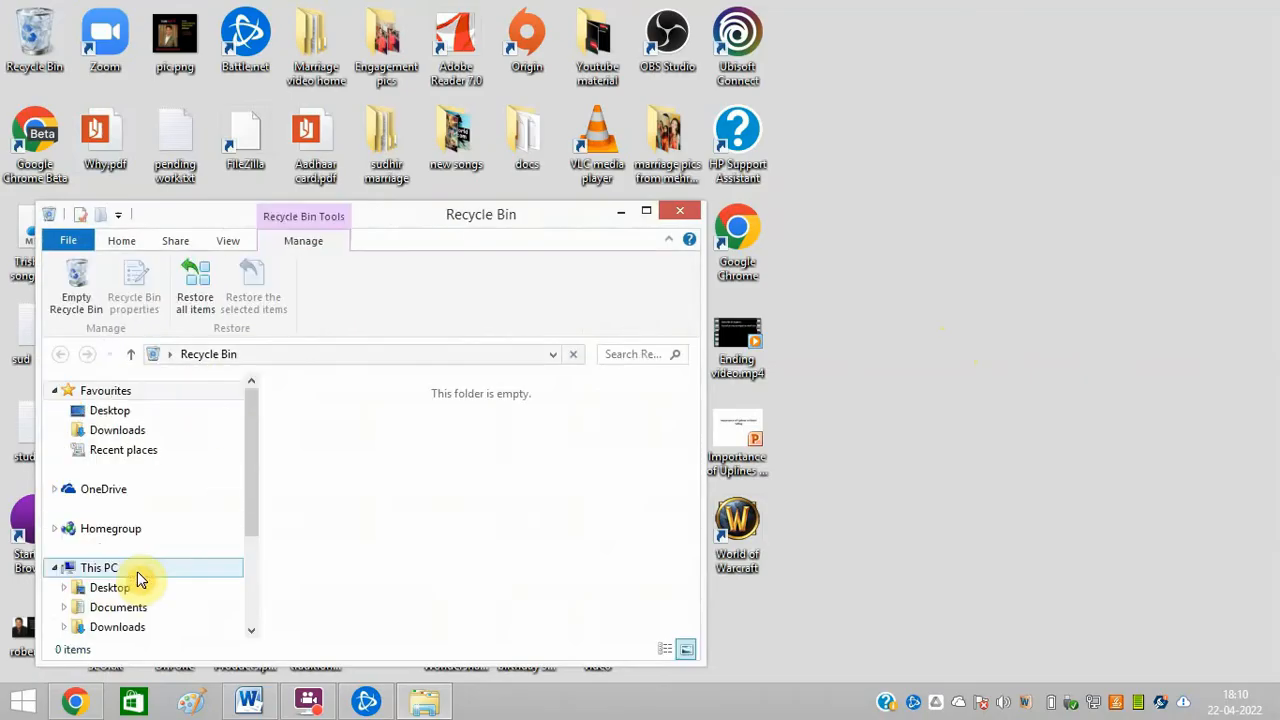
{"action": "left_click", "coordinate": [96, 568]}
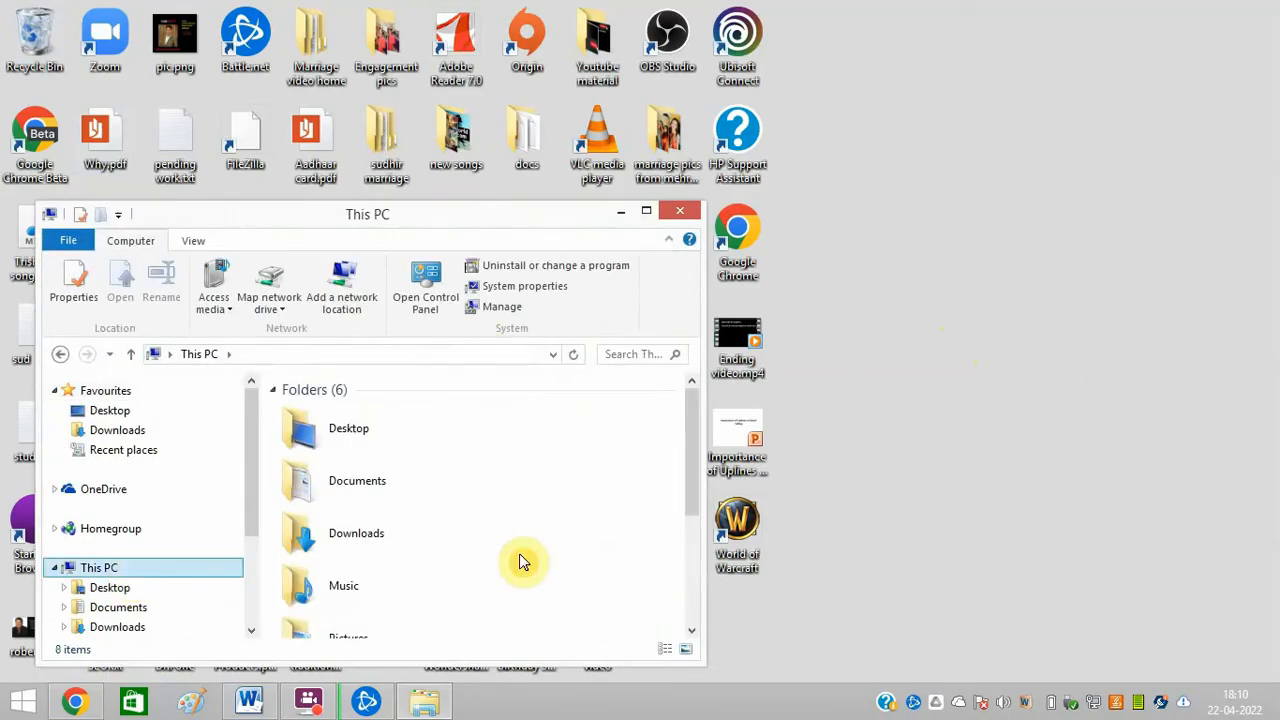
{"action": "left_click", "coordinate": [620, 214]}
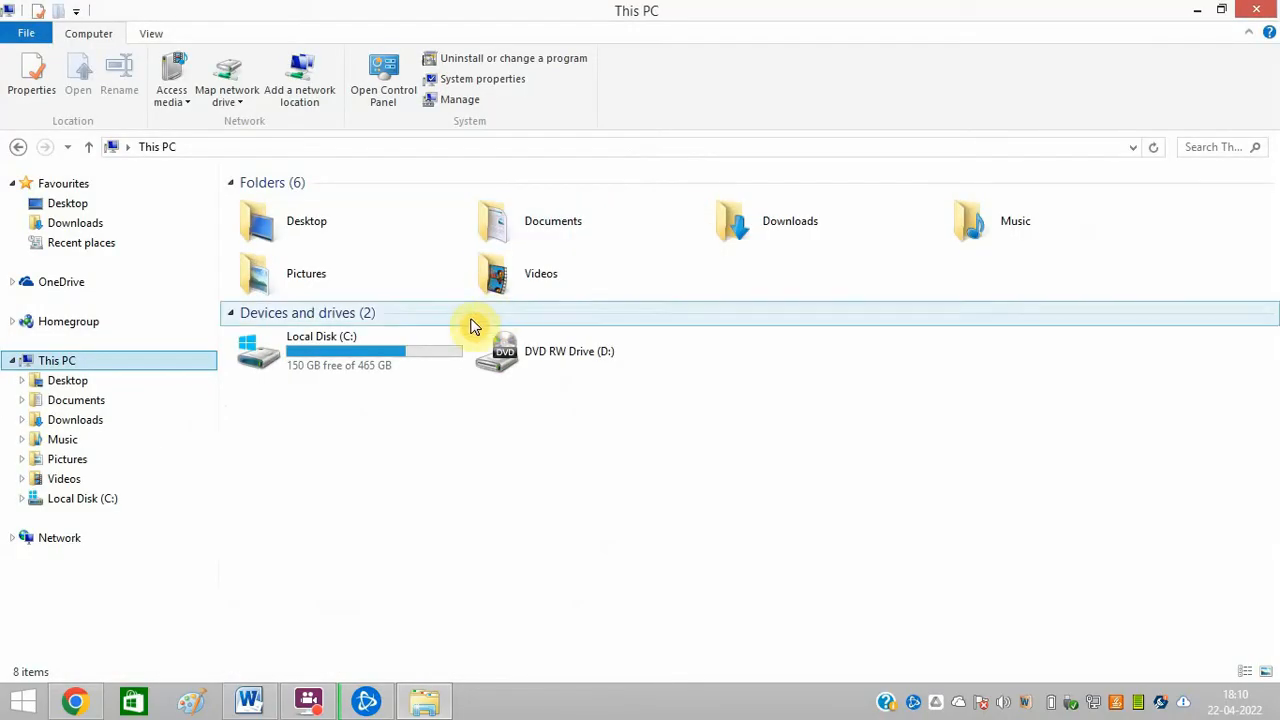
{"action": "double_click", "coordinate": [320, 352]}
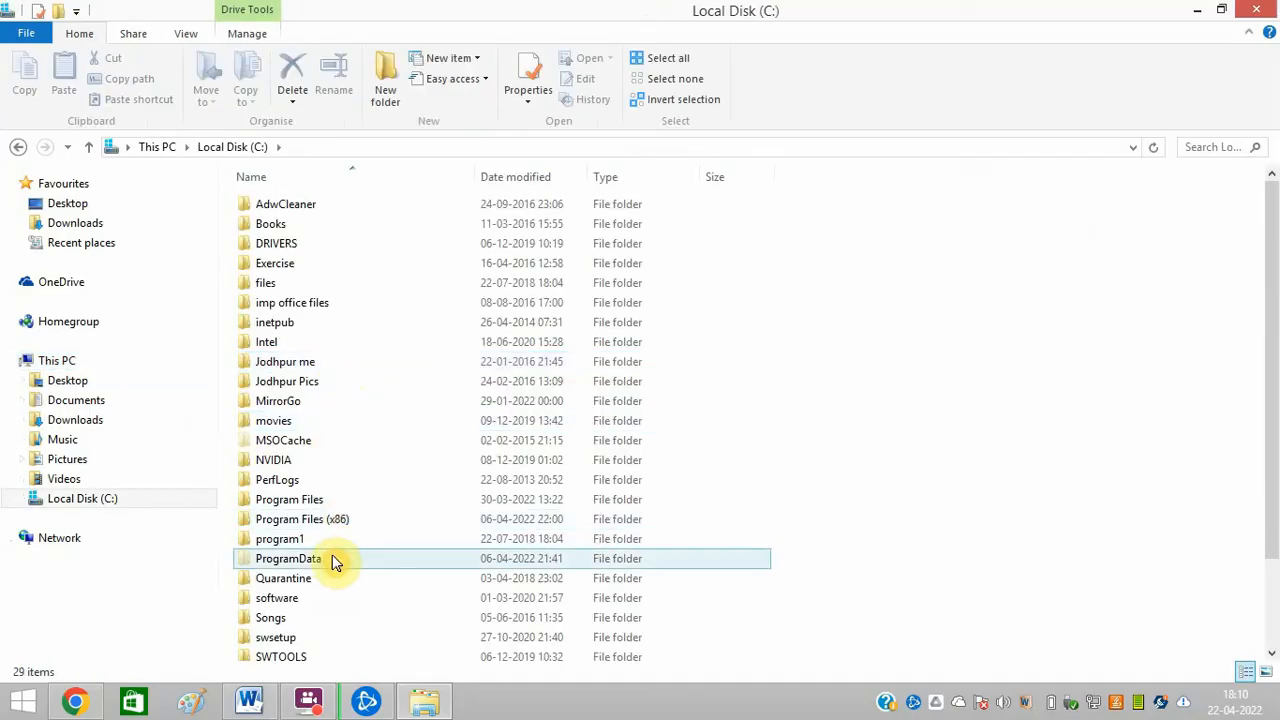
{"action": "double_click", "coordinate": [288, 558]}
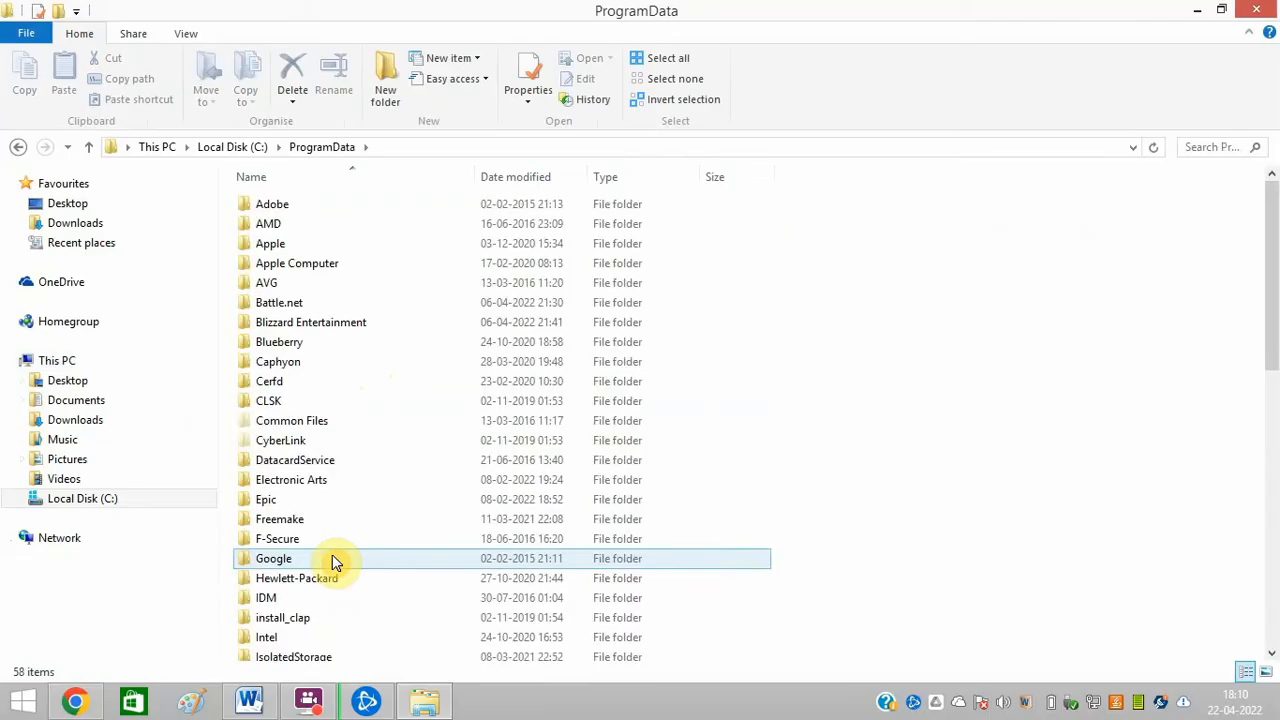
{"action": "mouse_move", "coordinate": [336, 560]}
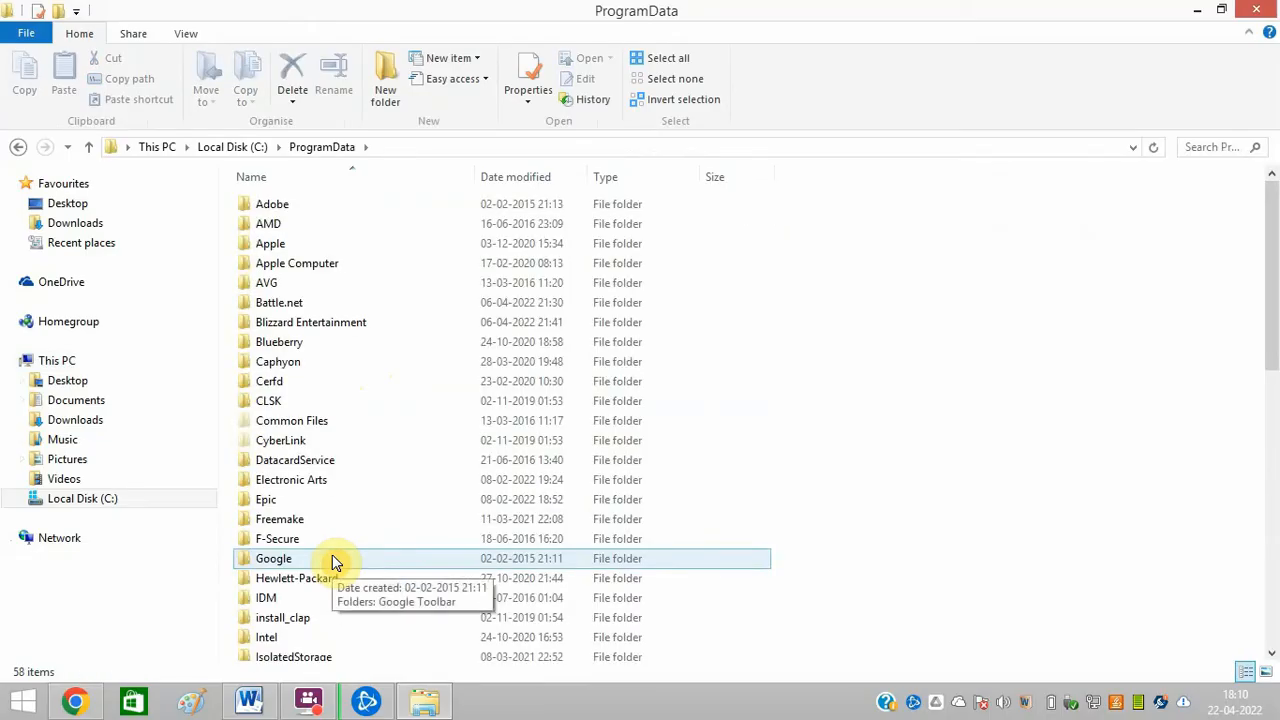
{"action": "left_click", "coordinate": [308, 302]}
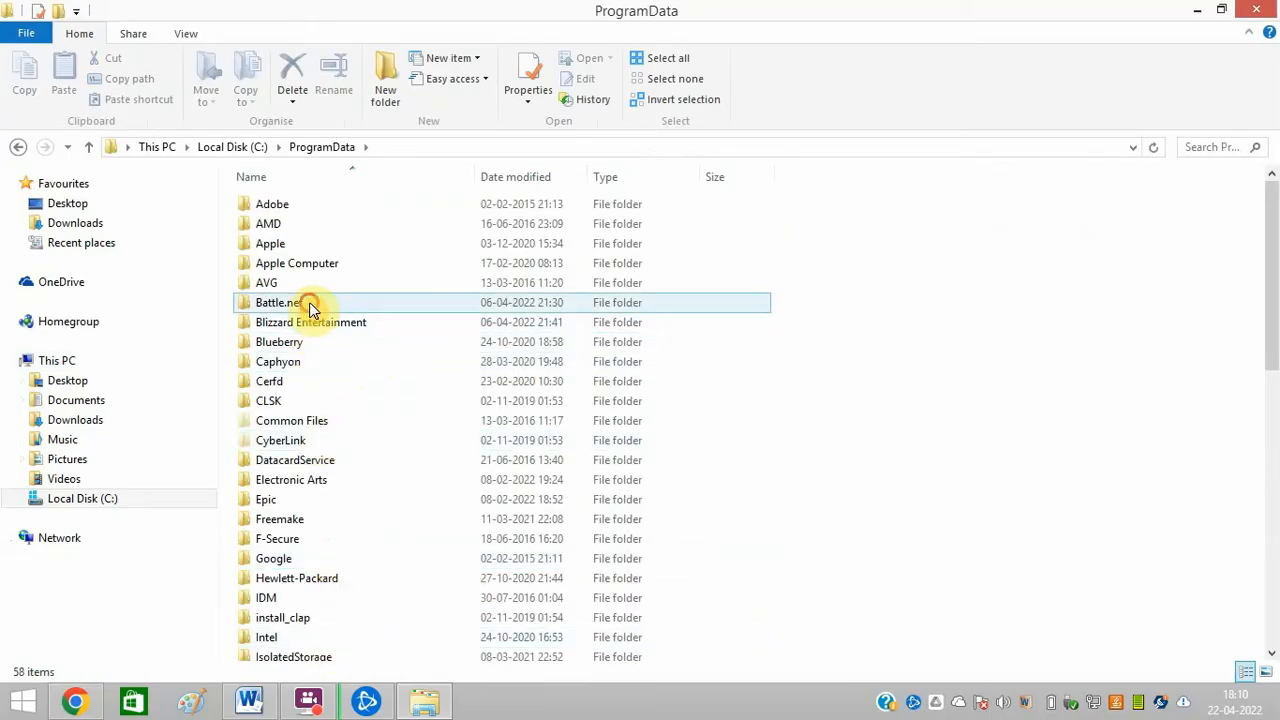
{"action": "left_click", "coordinate": [278, 302]}
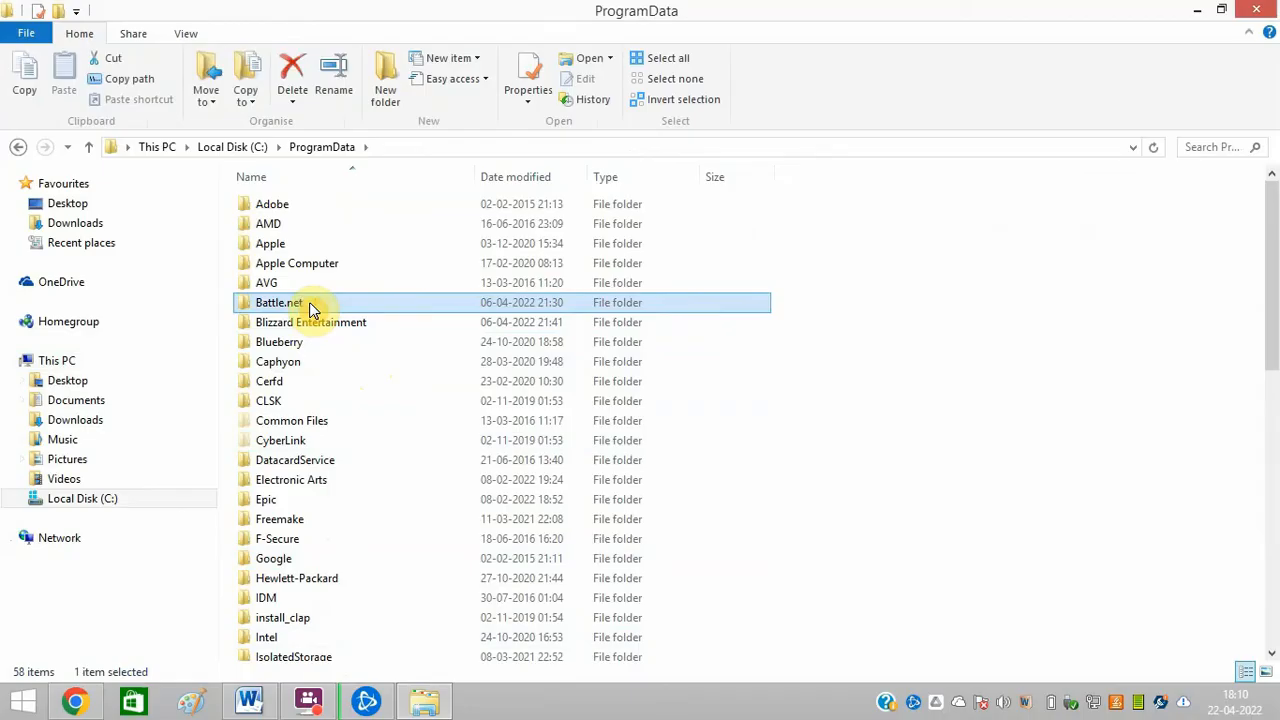
{"action": "mouse_move", "coordinate": [428, 388]}
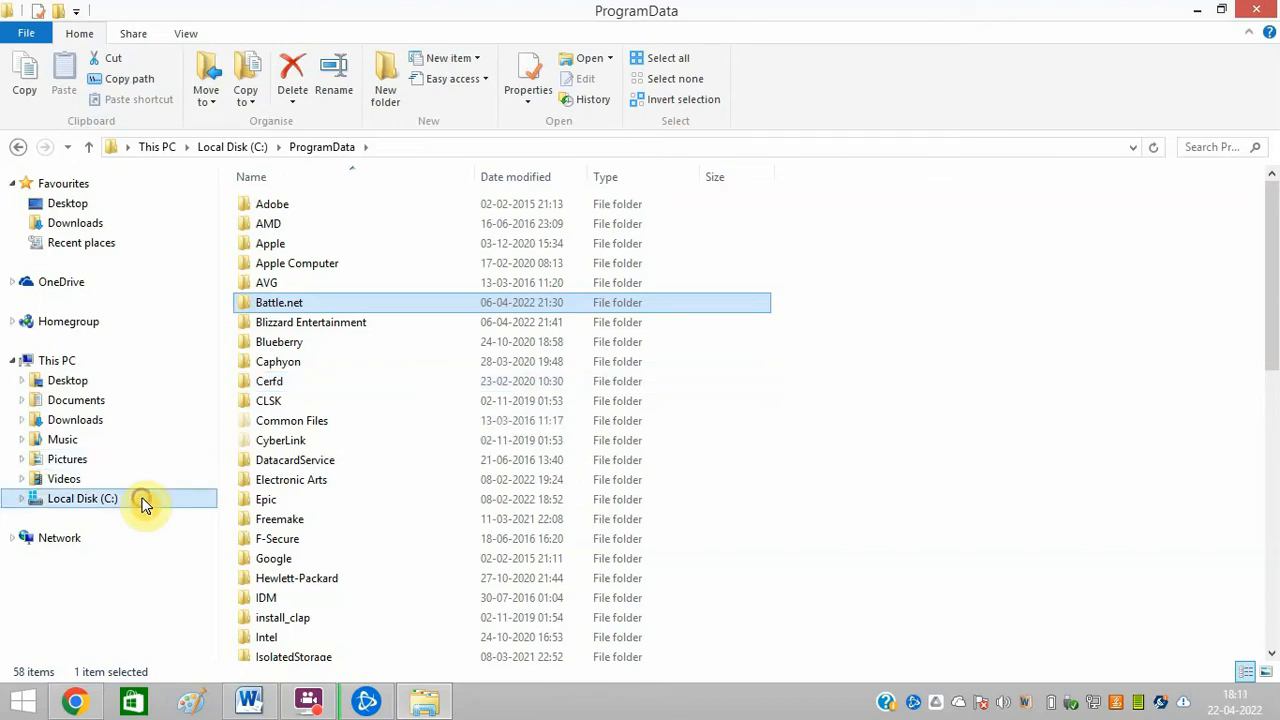
Step: Browse to C:\Program Files (x86)\World of Warcraft and bring up actions for World of Warcraft Launcher.exe
{"action": "left_click", "coordinate": [82, 498]}
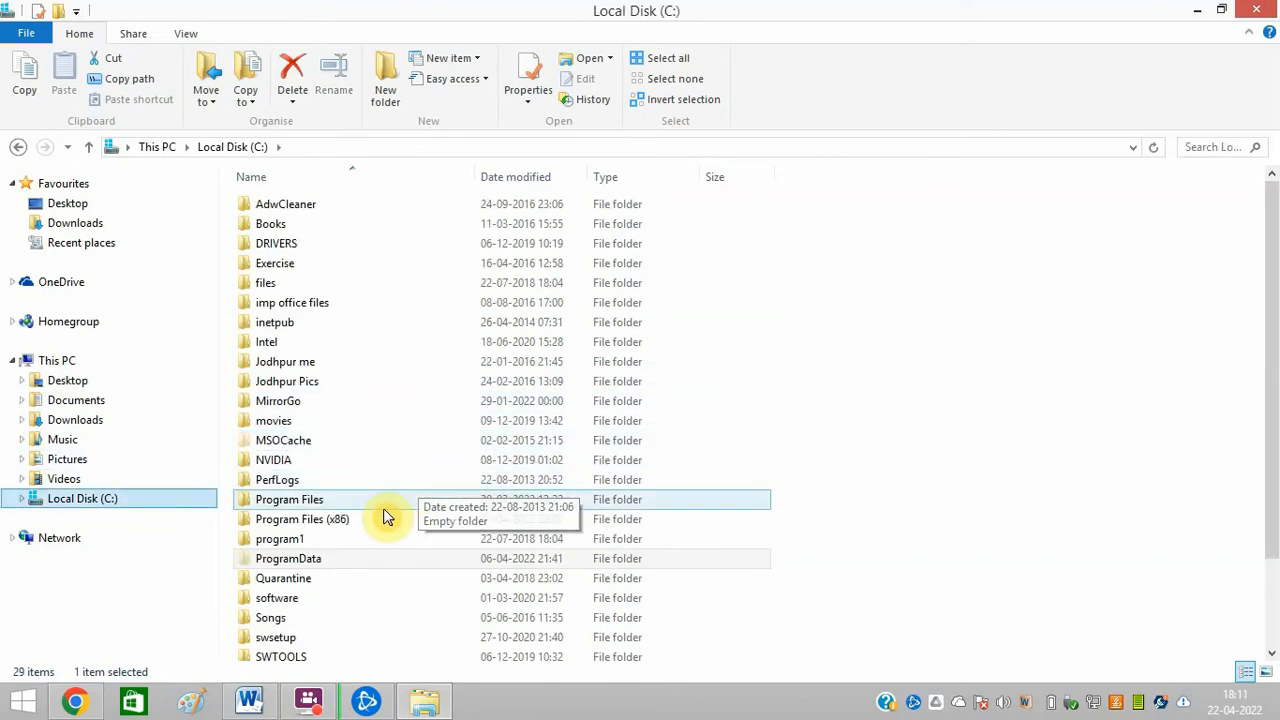
{"action": "left_click", "coordinate": [302, 520]}
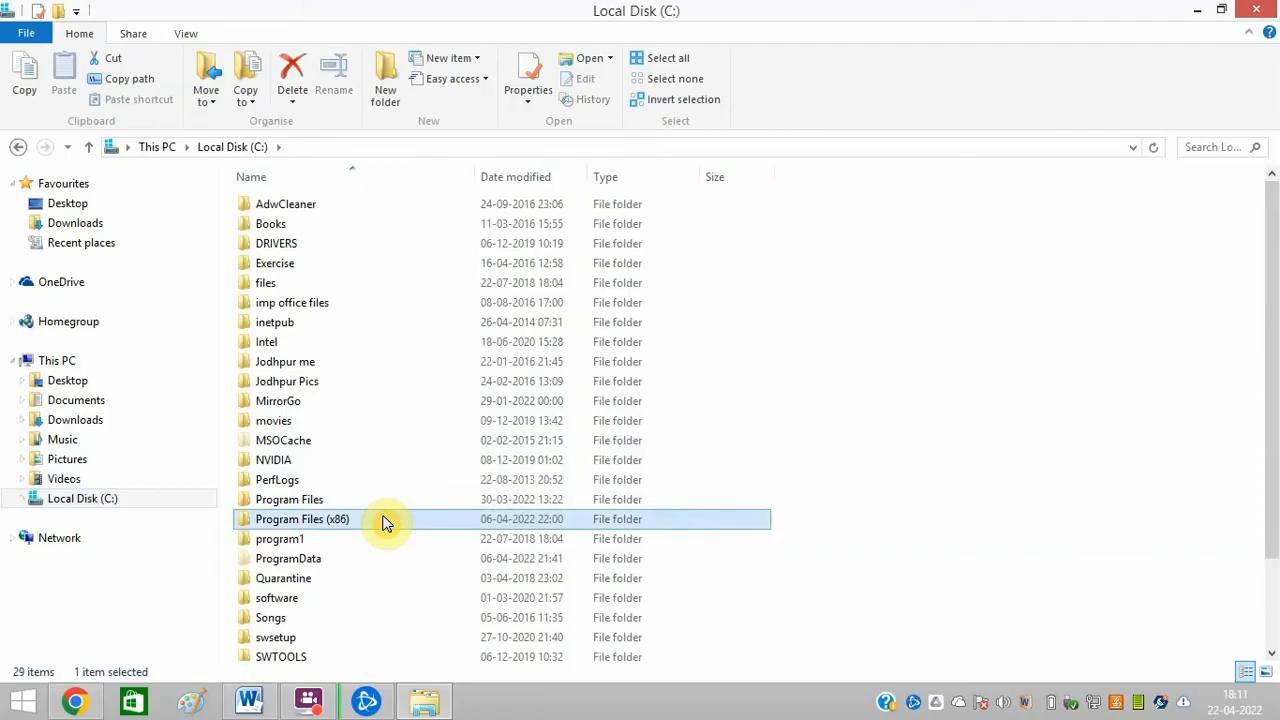
{"action": "double_click", "coordinate": [302, 520]}
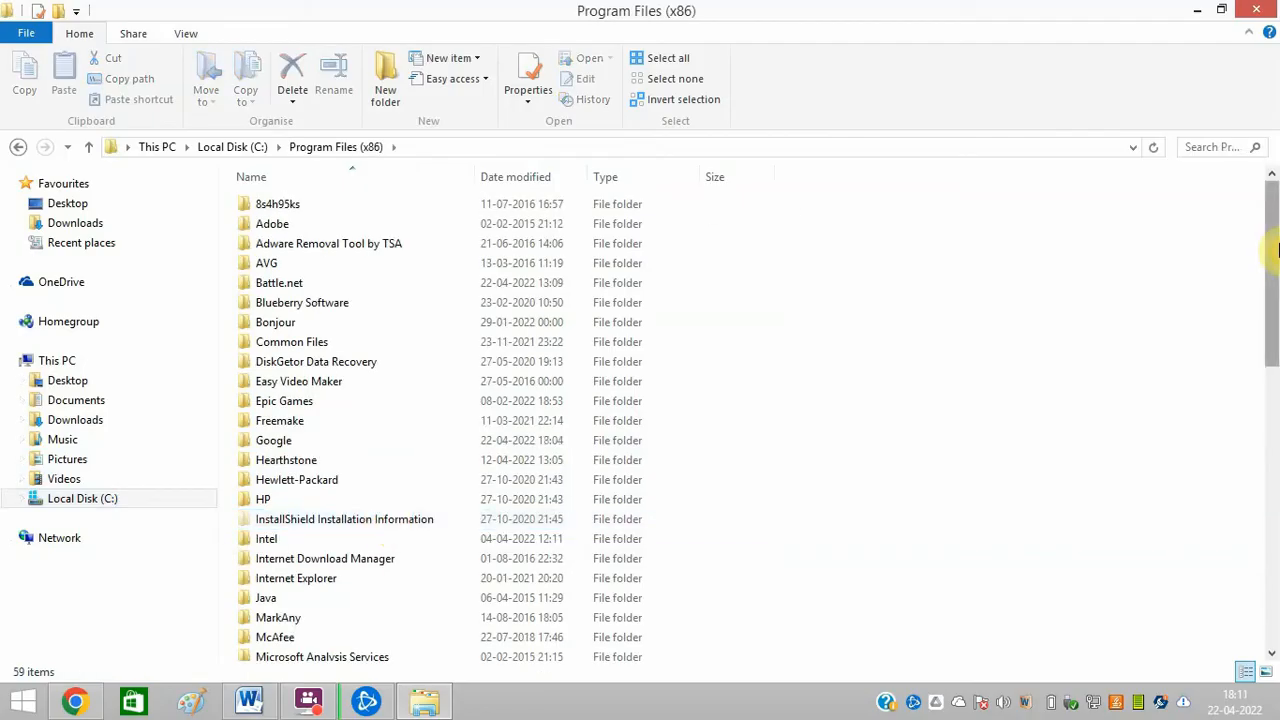
{"action": "scroll", "scroll_direction": "down", "scroll_amount": 3}
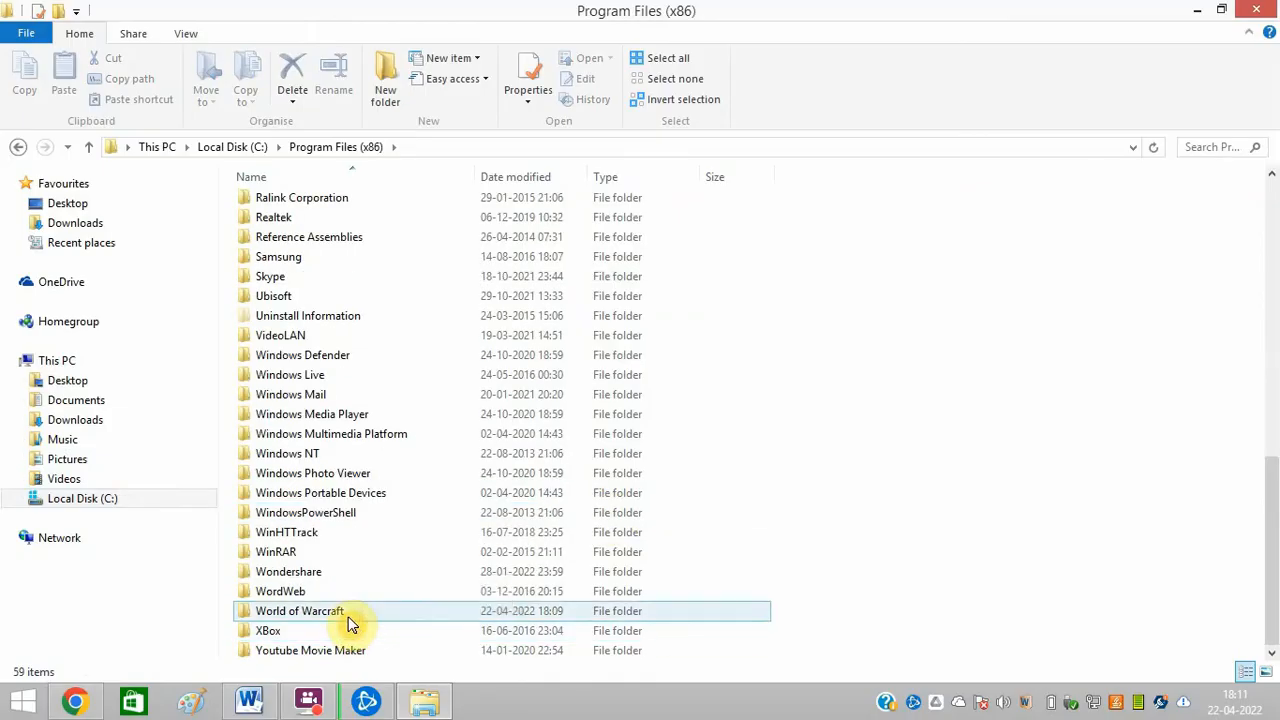
{"action": "double_click", "coordinate": [296, 612]}
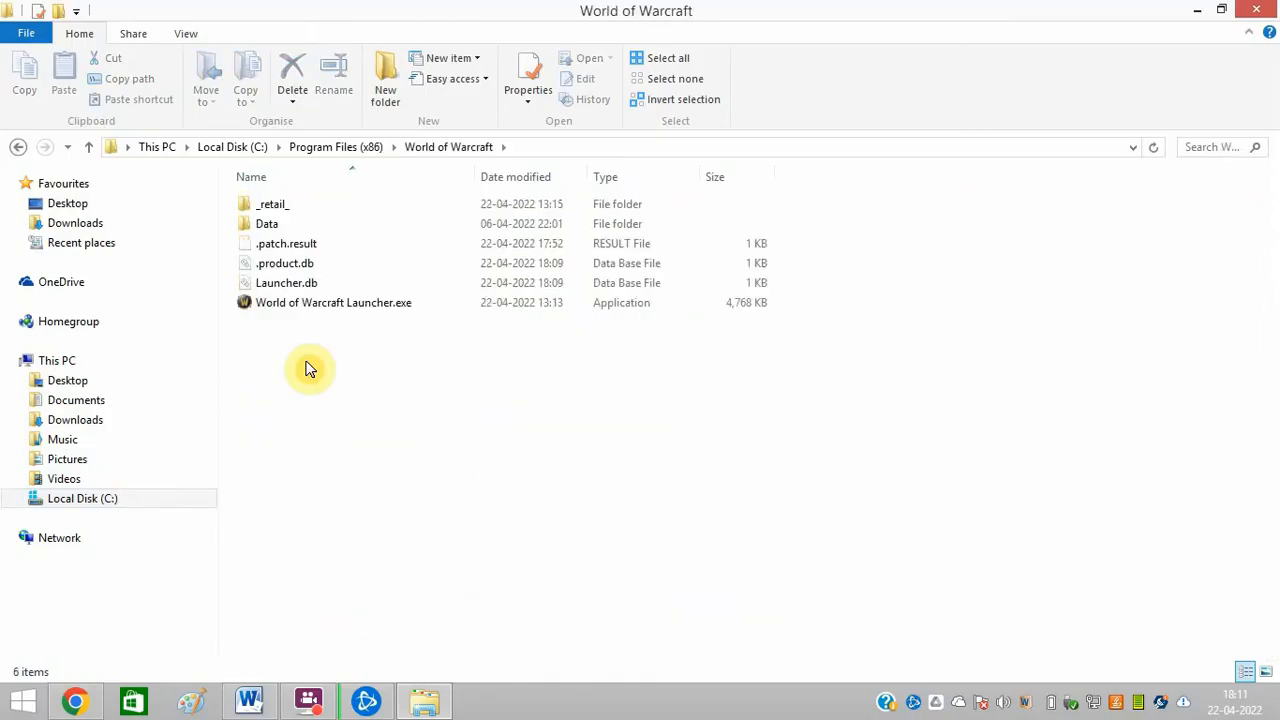
{"action": "left_click", "coordinate": [332, 302]}
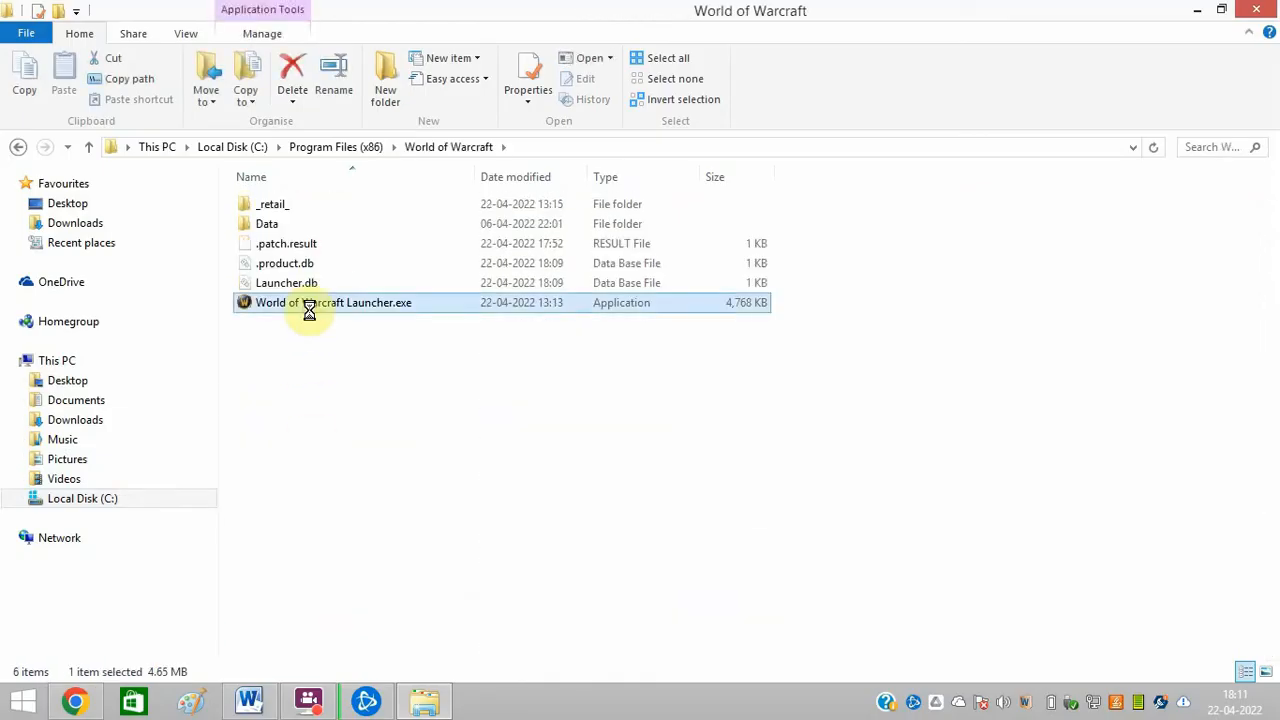
{"action": "right_click", "coordinate": [308, 302]}
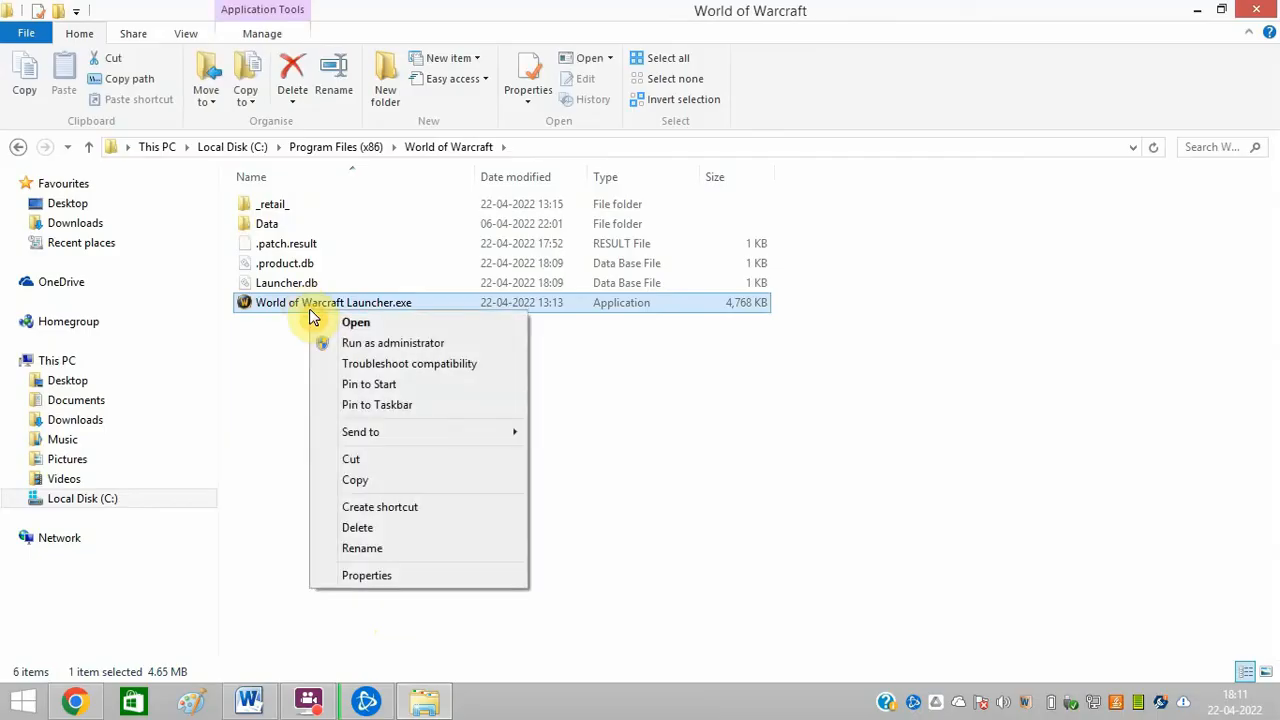
{"action": "mouse_move", "coordinate": [340, 548]}
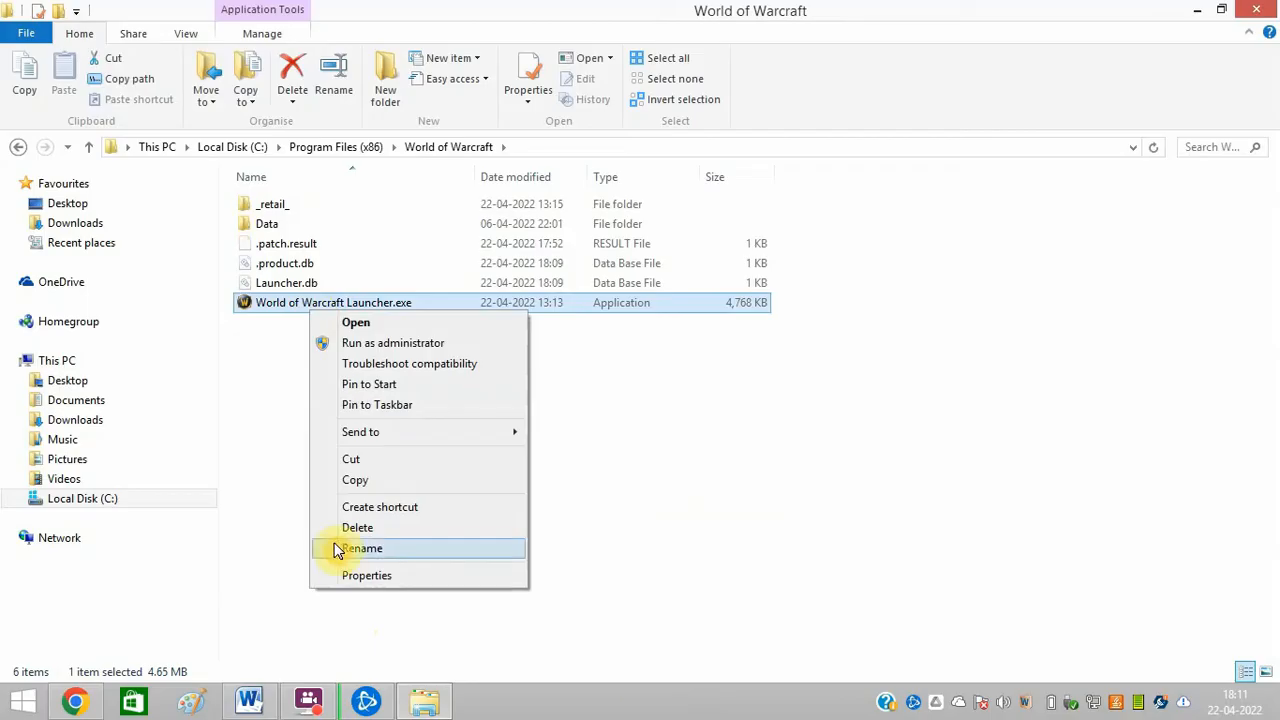
Step: Set World of Warcraft Launcher.exe to run as administrator in its Compatibility properties and apply
{"action": "left_click", "coordinate": [366, 576]}
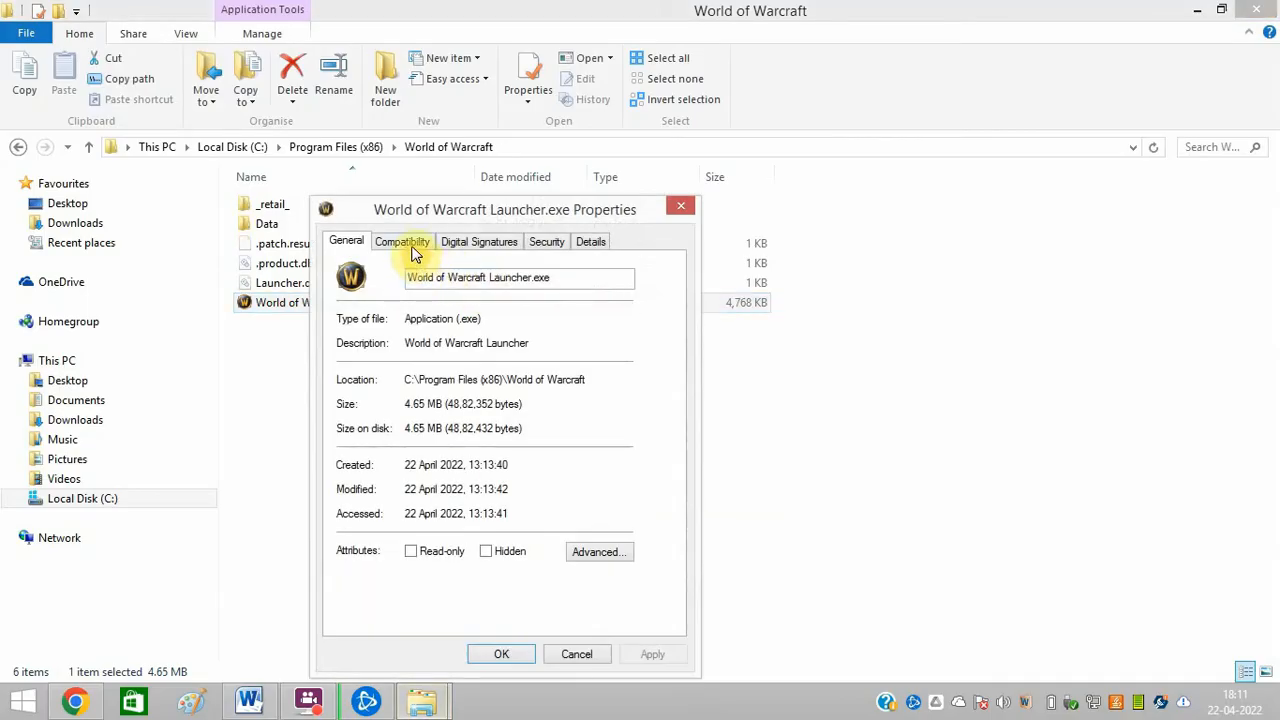
{"action": "left_click", "coordinate": [402, 240]}
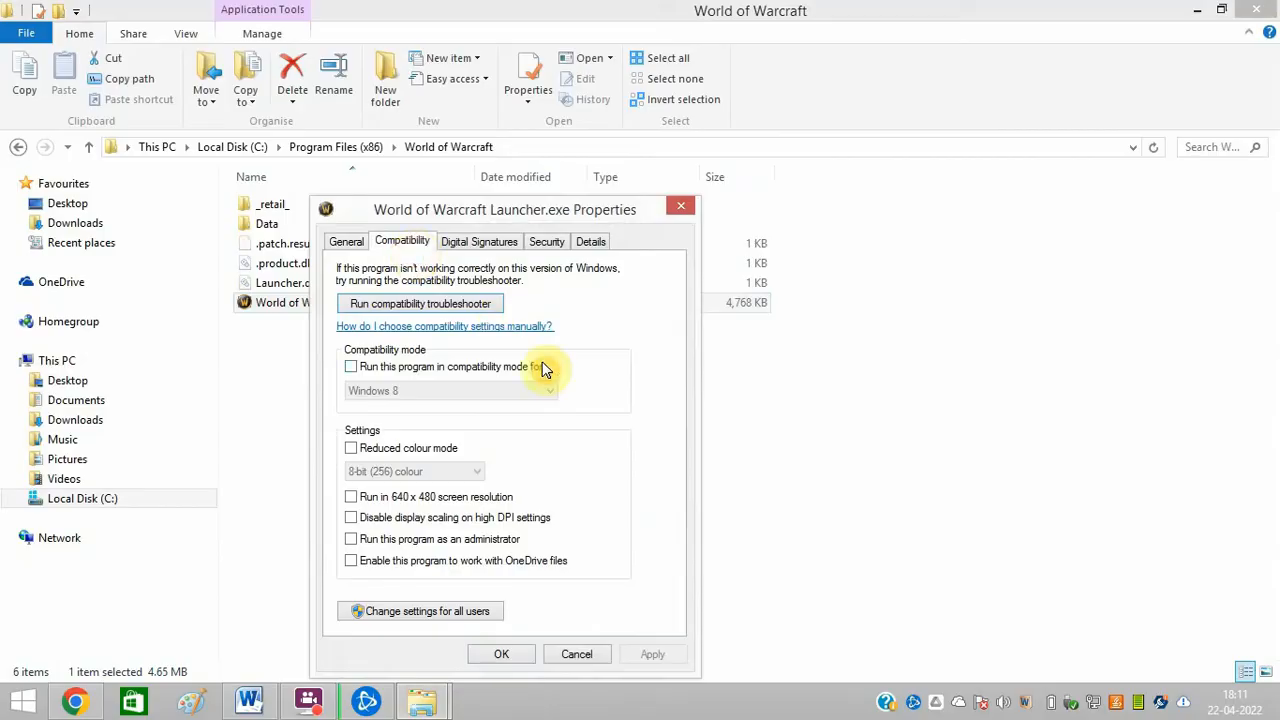
{"action": "mouse_move", "coordinate": [668, 424]}
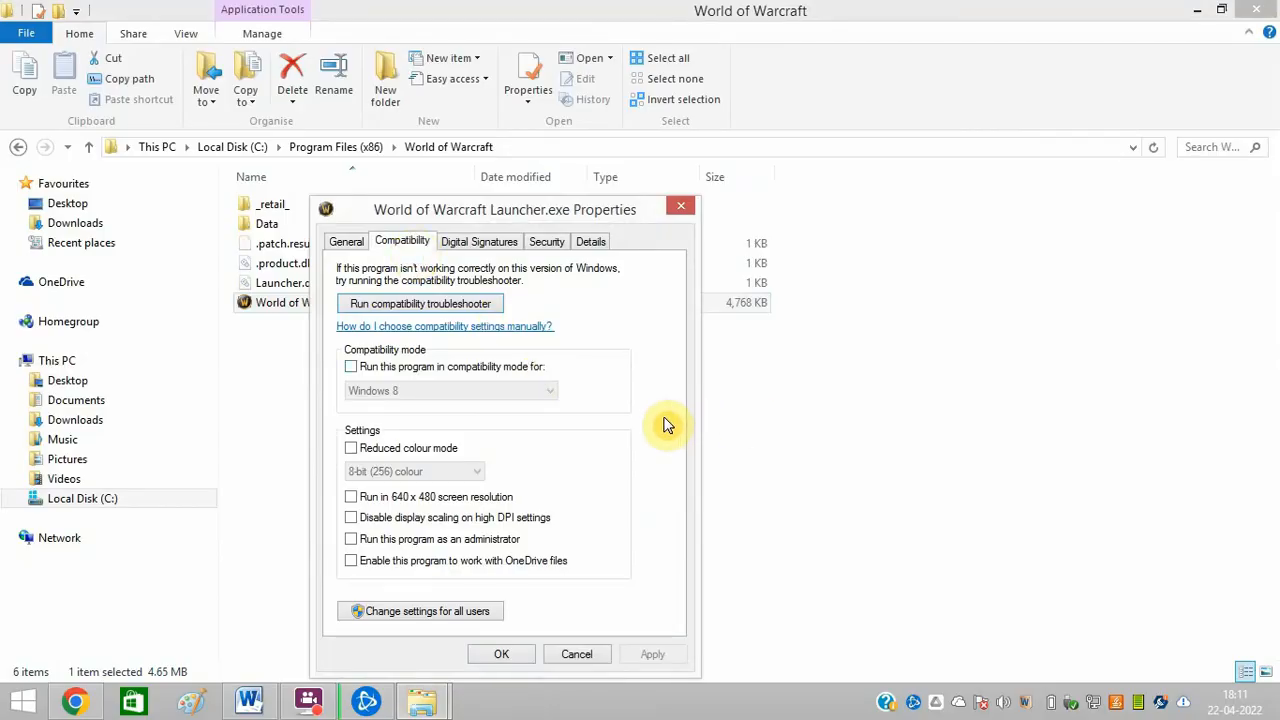
{"action": "left_click", "coordinate": [350, 540]}
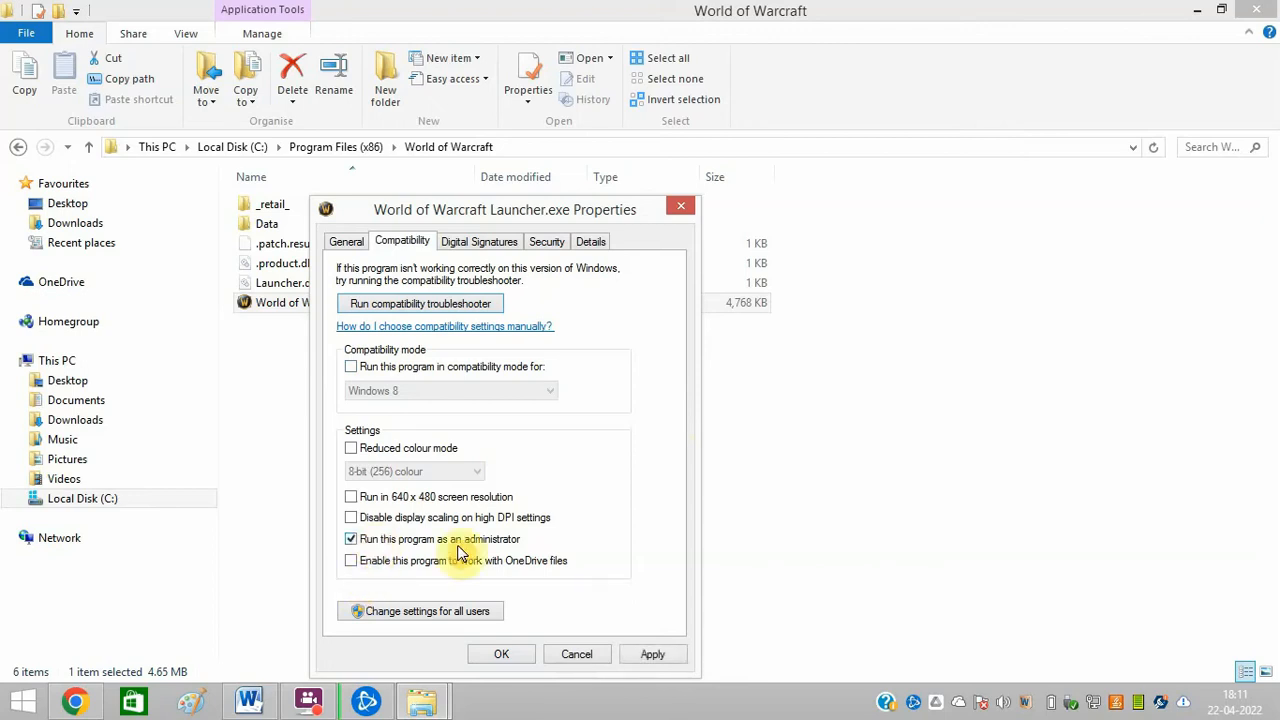
{"action": "mouse_move", "coordinate": [576, 654]}
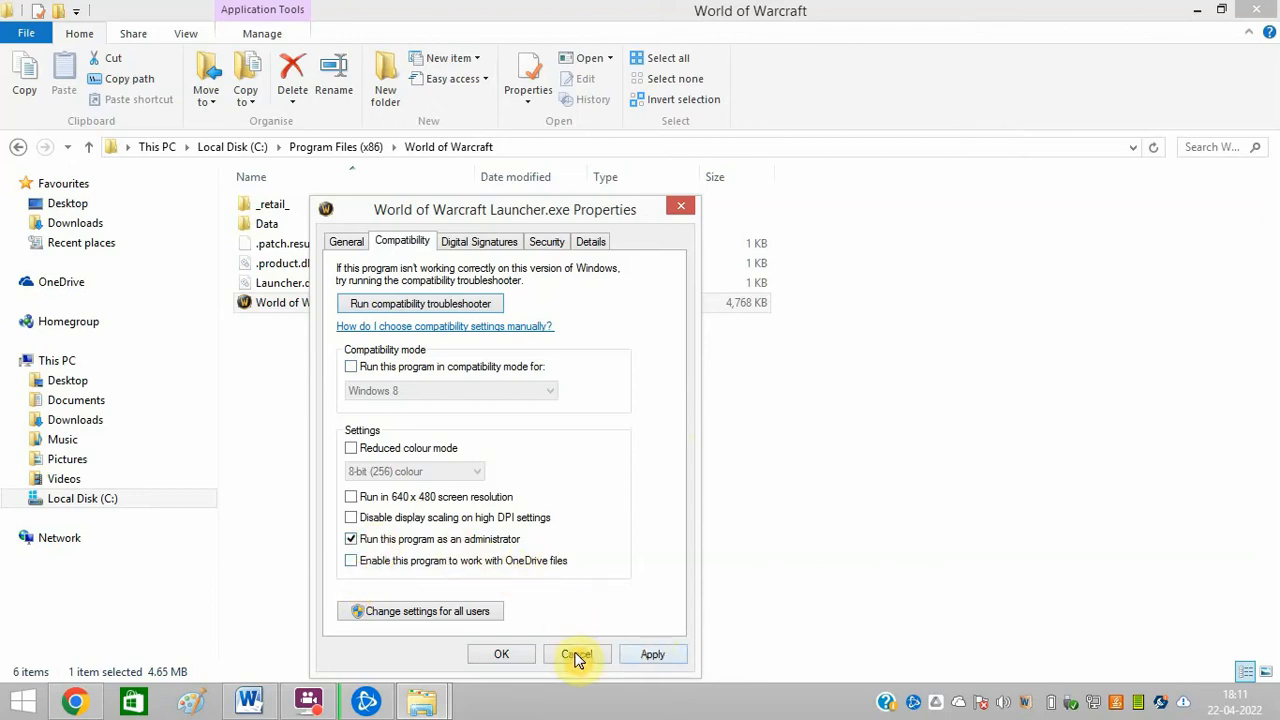
{"action": "left_click", "coordinate": [546, 240]}
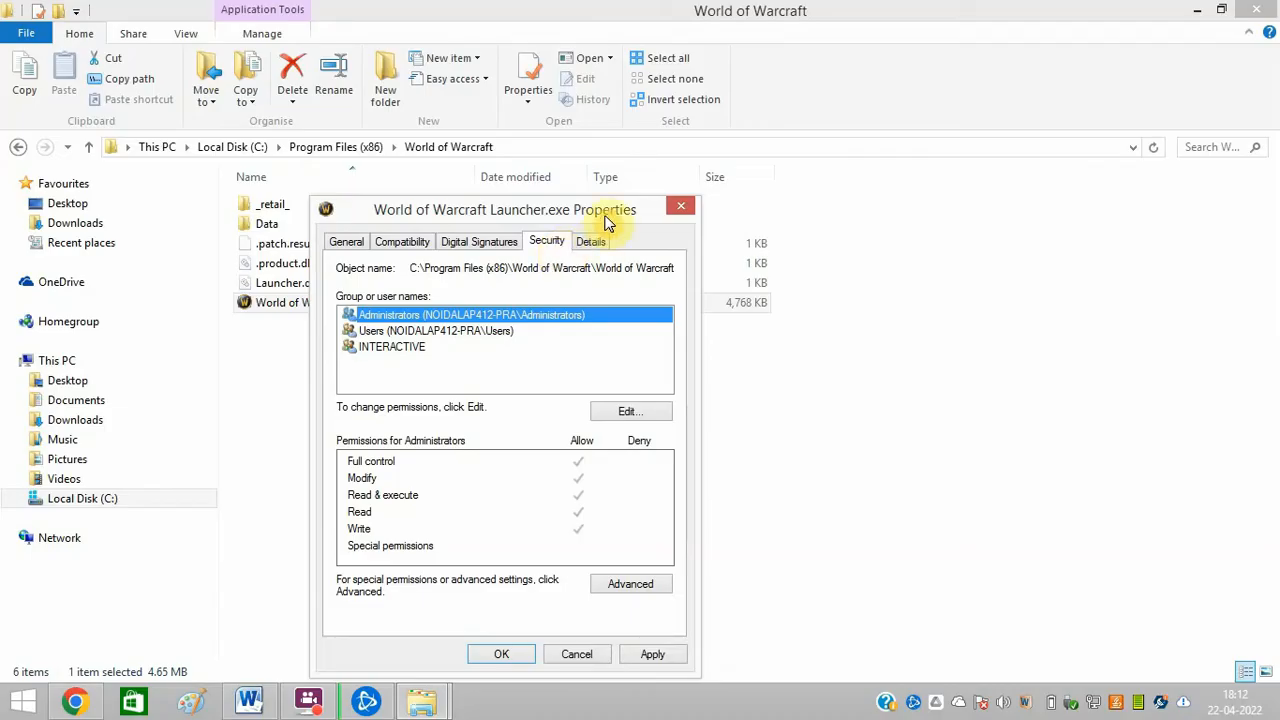
{"action": "left_click", "coordinate": [680, 206]}
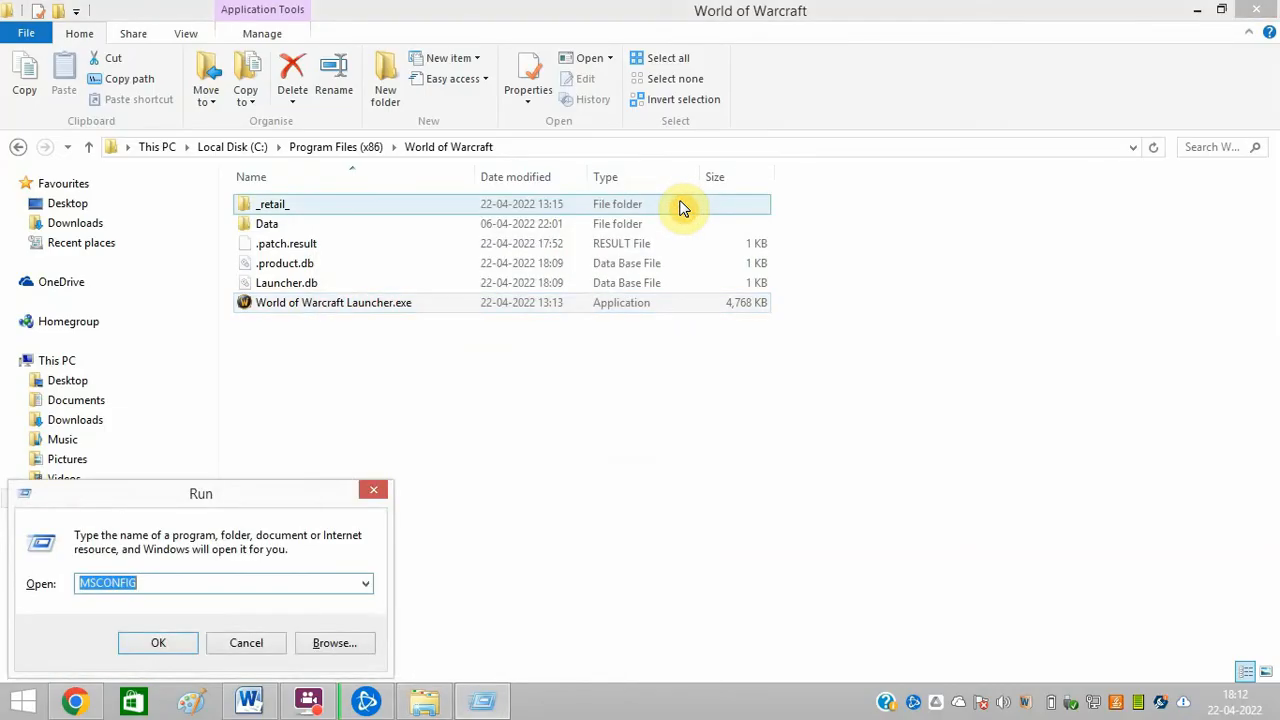
Step: Hide Microsoft services, disable all remaining services, and launch Task Manager's startup section
{"action": "left_click", "coordinate": [184, 642]}
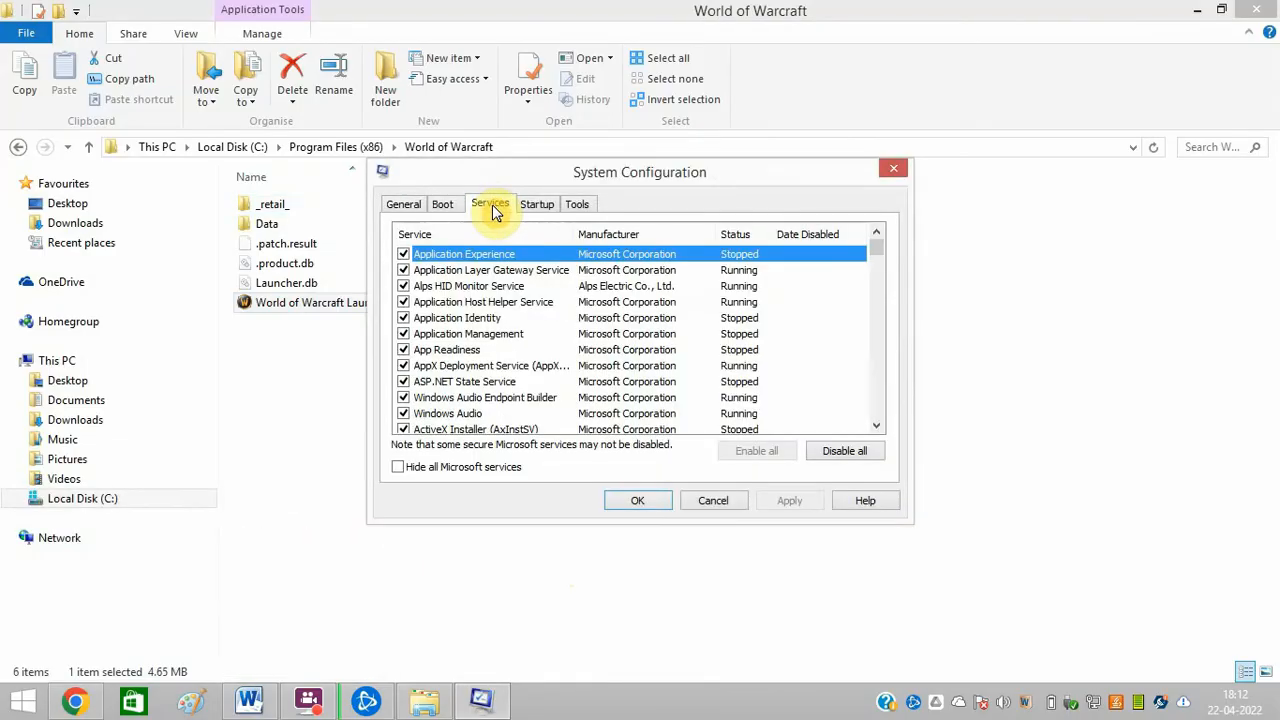
{"action": "mouse_move", "coordinate": [400, 468]}
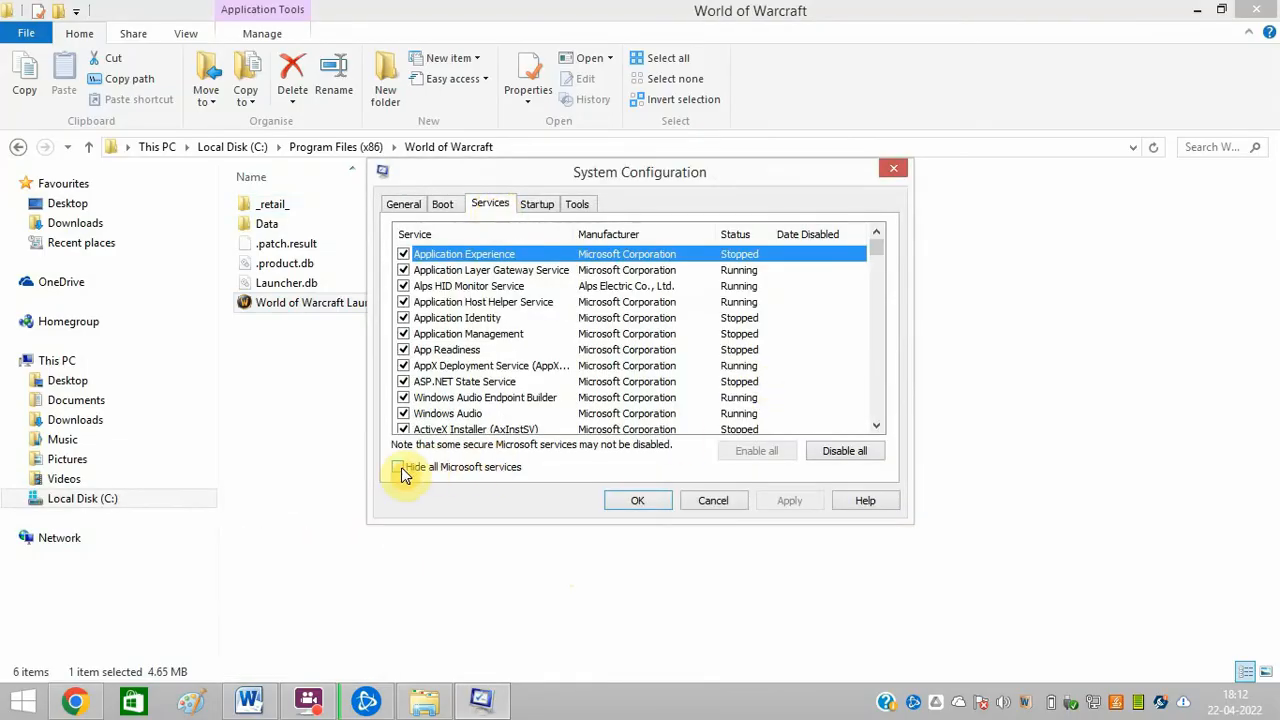
{"action": "left_click", "coordinate": [398, 466]}
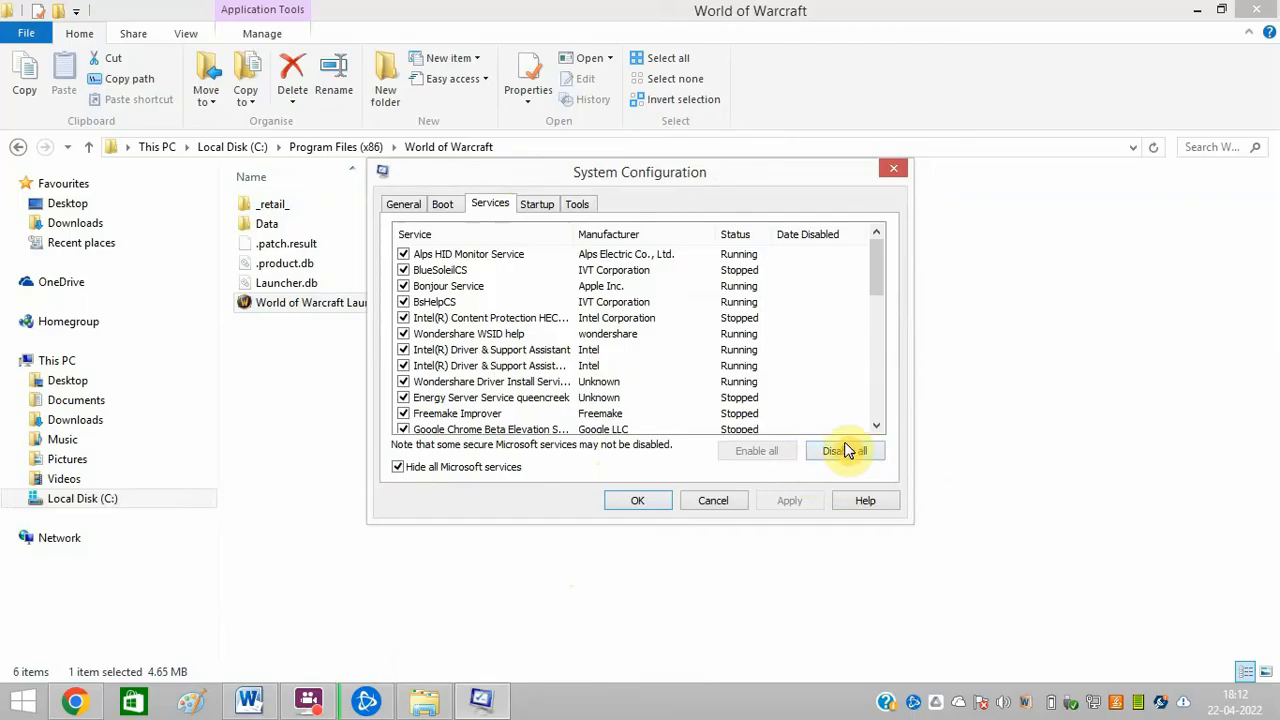
{"action": "left_click", "coordinate": [536, 204]}
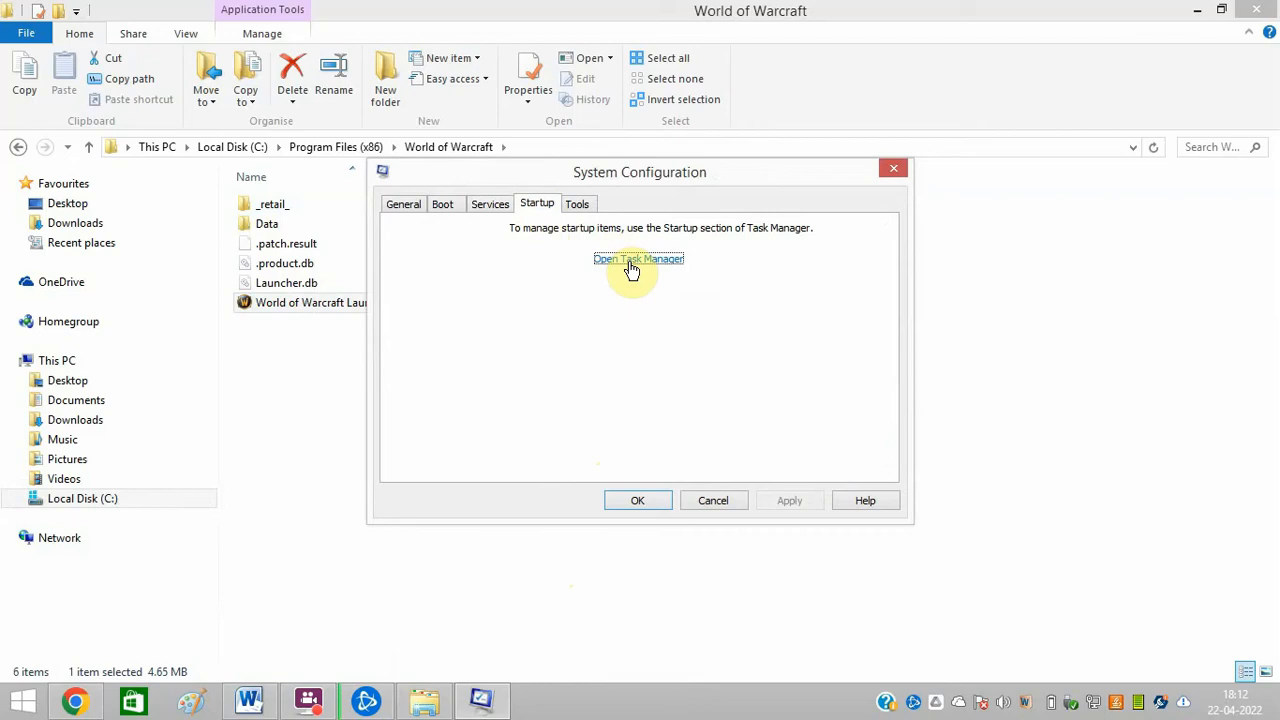
{"action": "left_click", "coordinate": [638, 260]}
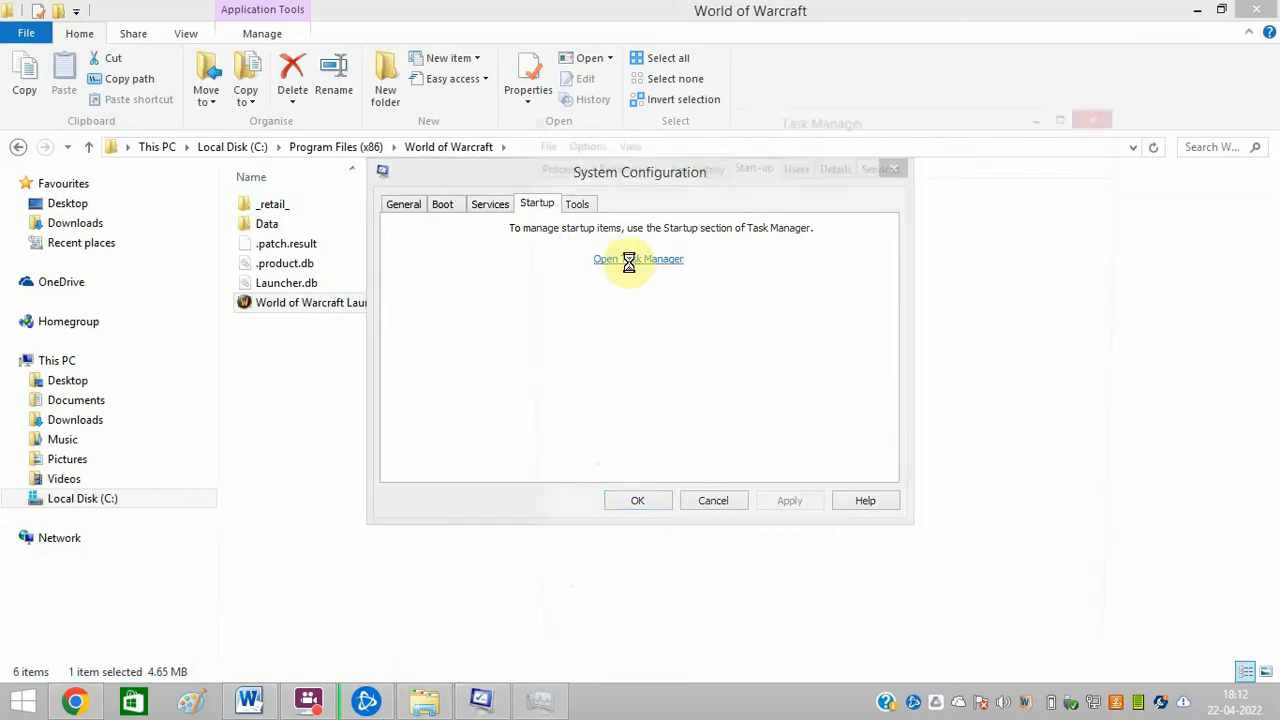
Step: Disable a chosen startup program in Task Manager's Start-up list
{"action": "left_click", "coordinate": [638, 260]}
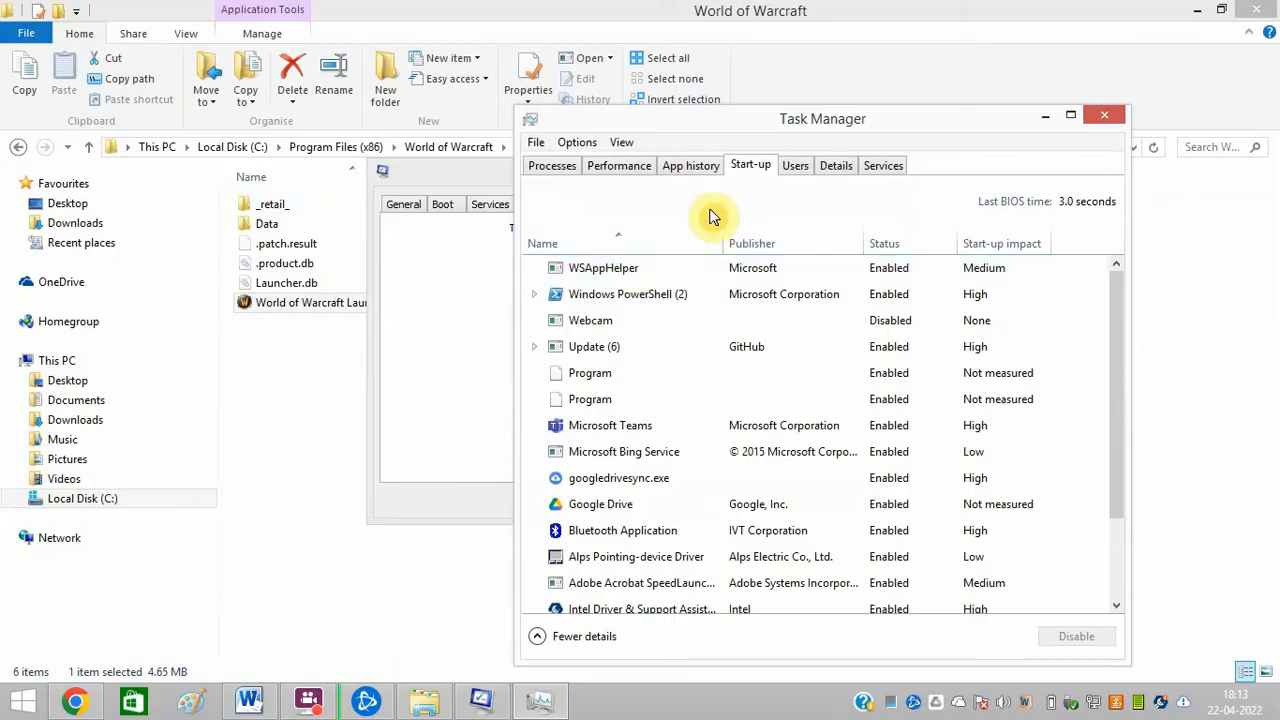
{"action": "left_click", "coordinate": [600, 268]}
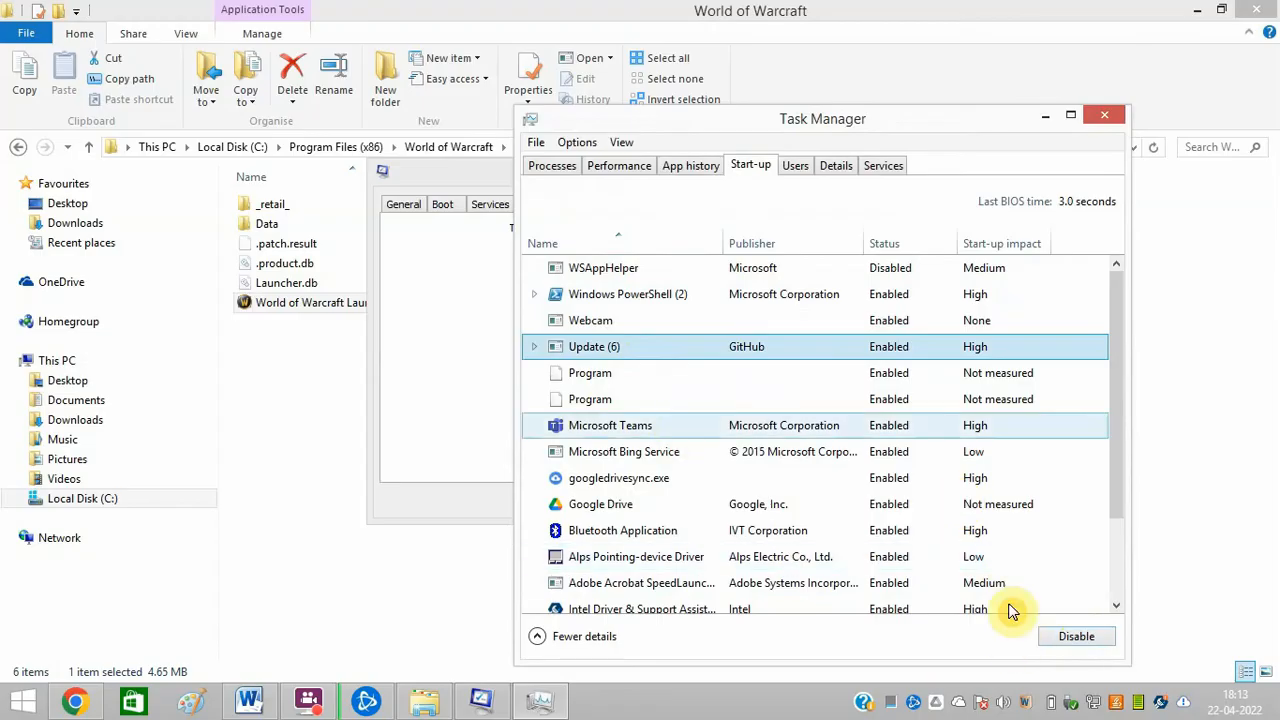
{"action": "left_click", "coordinate": [1100, 116]}
{"action": "type", "text": "c"}
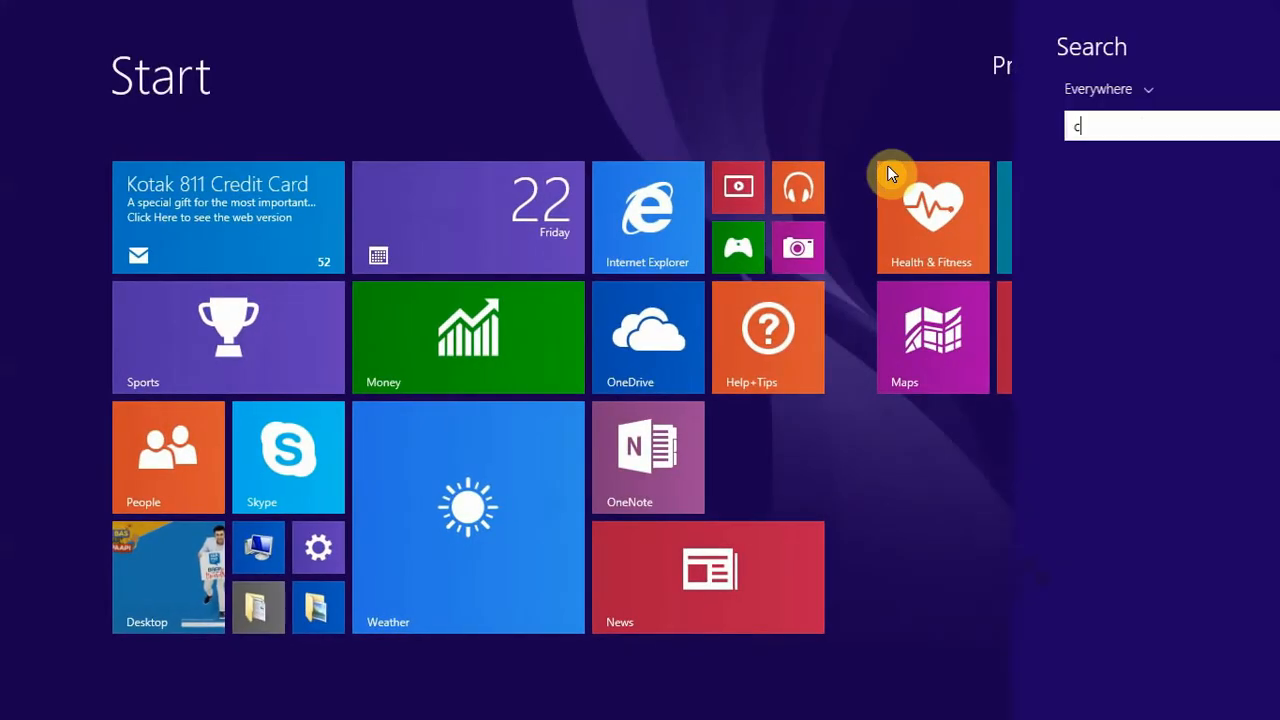
Step: Search for cmd and launch Command Prompt with Run as administrator
{"action": "type", "text": "hrome"}
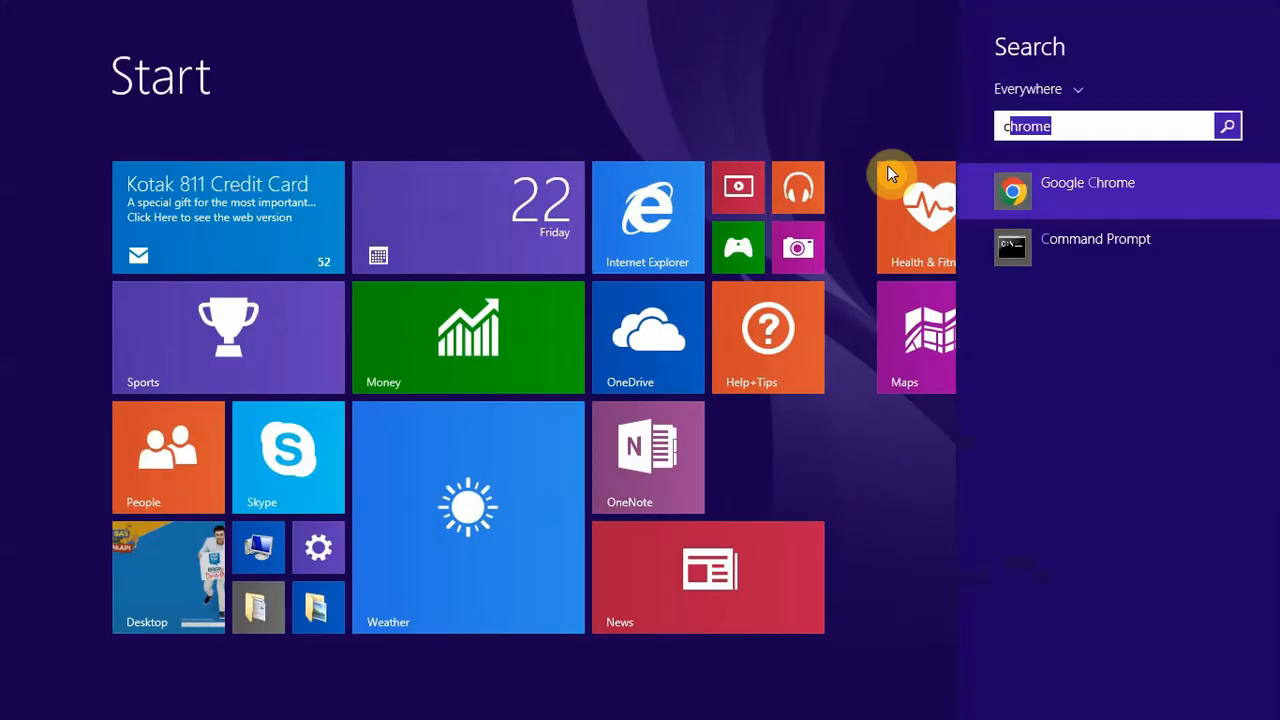
{"action": "type", "text": "cm"}
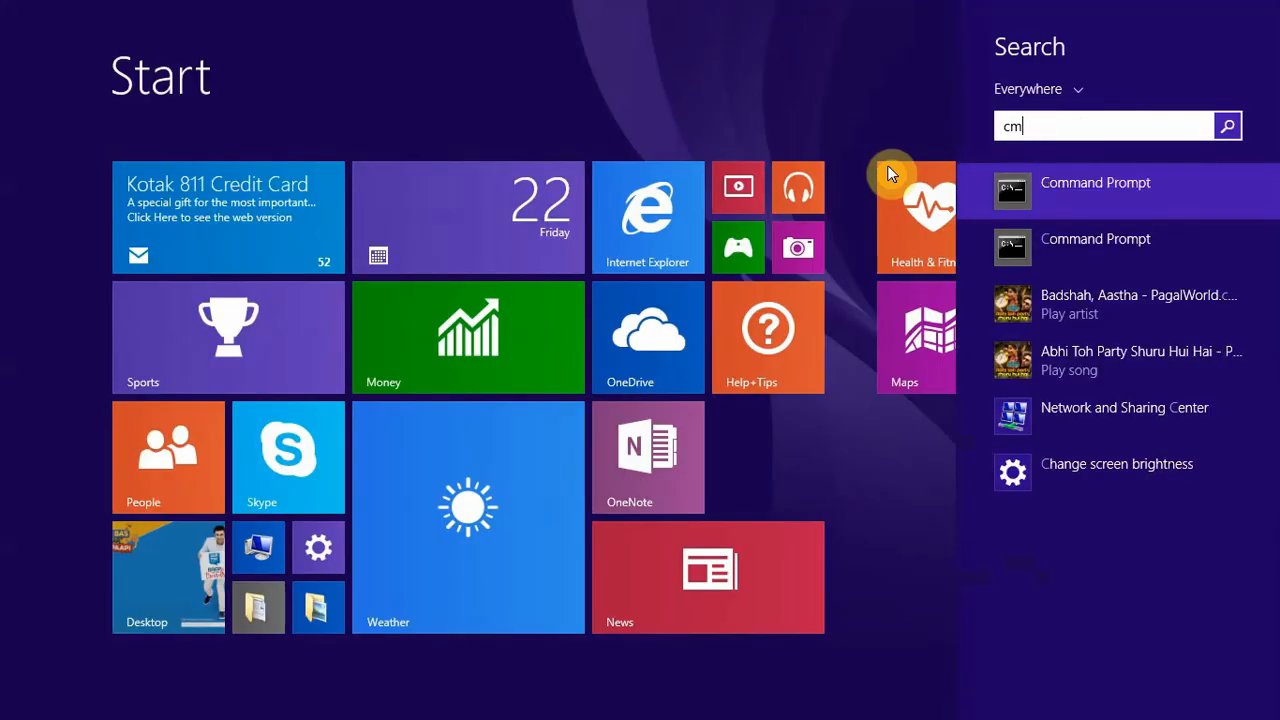
{"action": "key", "text": "BackSpace"}
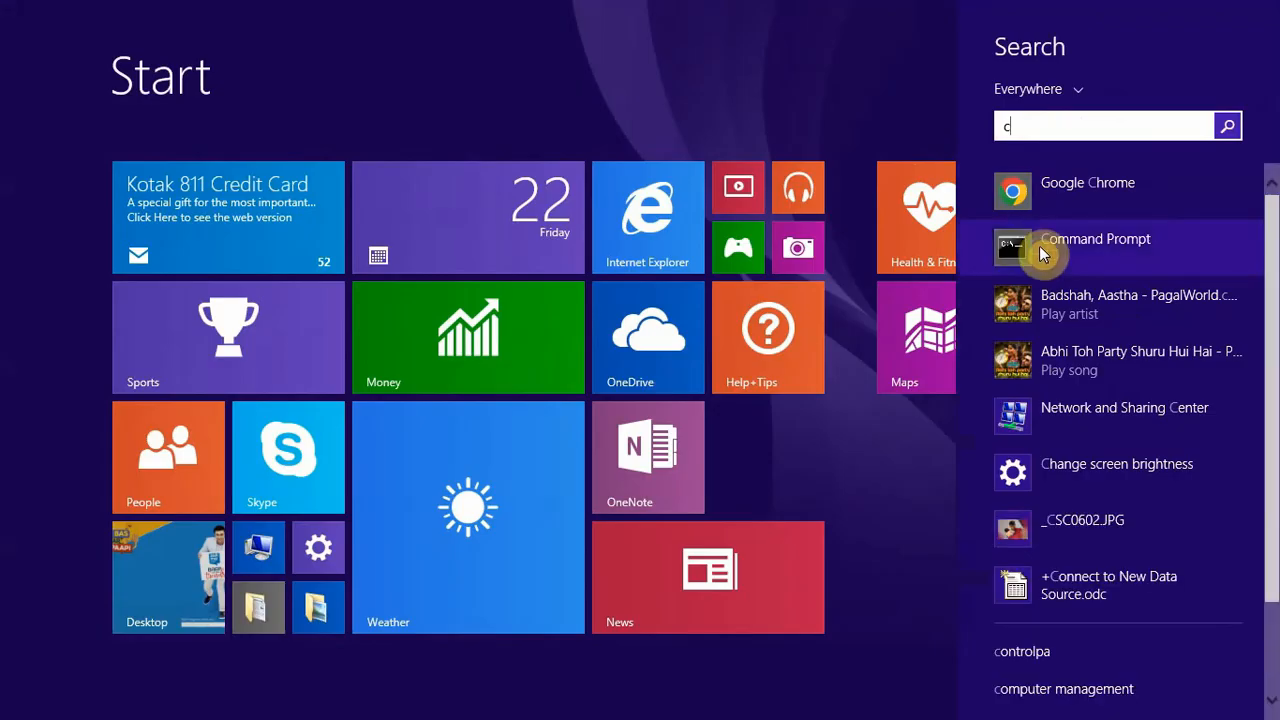
{"action": "right_click", "coordinate": [1044, 250]}
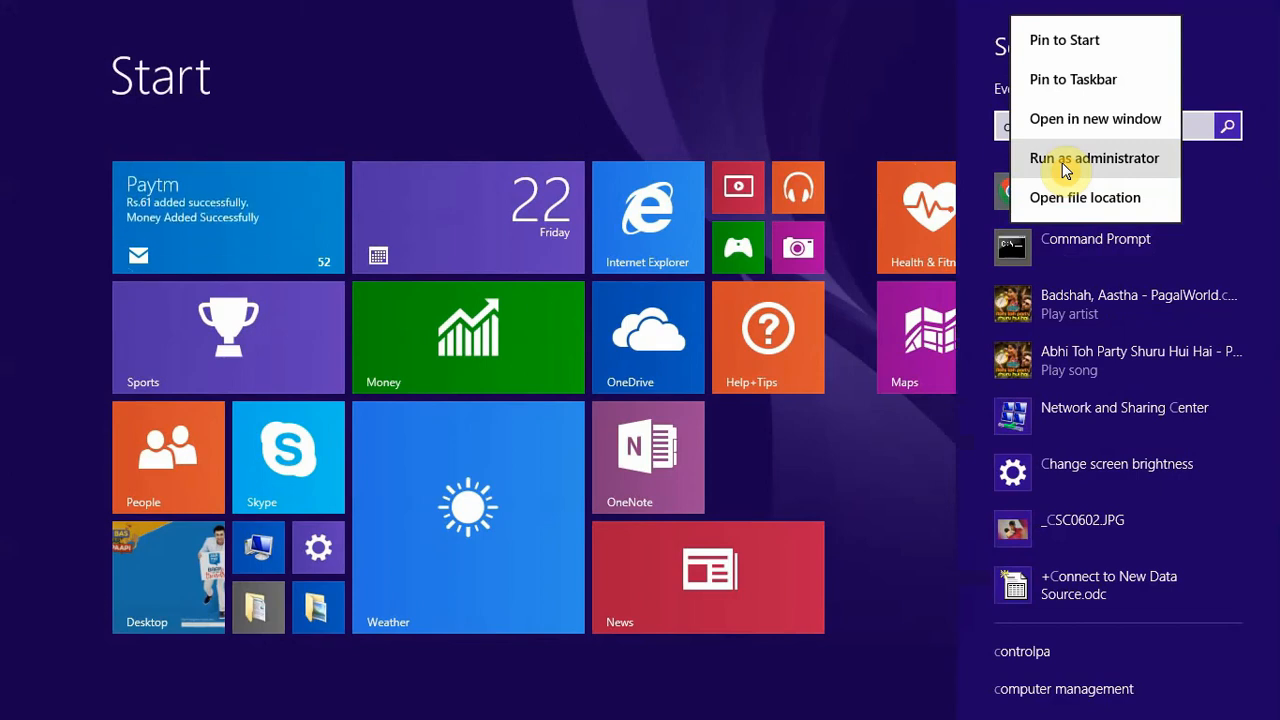
{"action": "left_click", "coordinate": [1096, 158]}
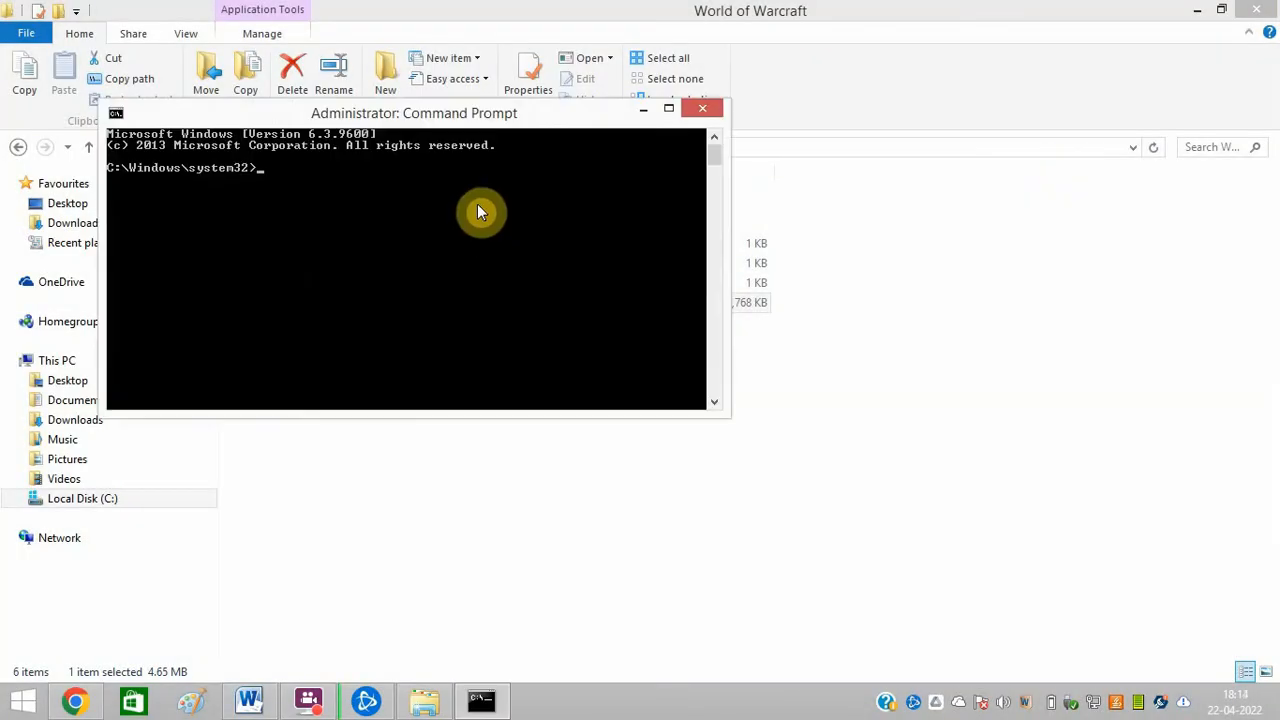
Step: Type the sfc /scannow command at the administrator prompt, then return to the World of Warcraft folder
{"action": "type", "text": "sfc"}
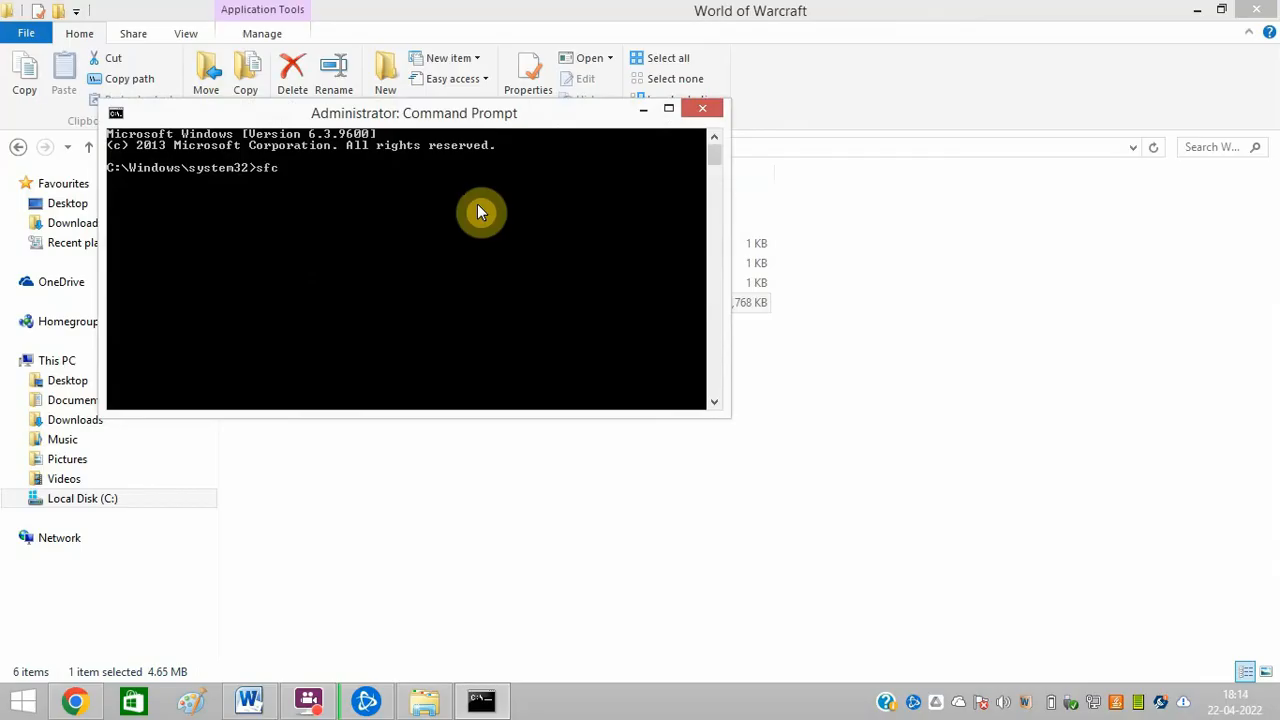
{"action": "type", "text": "/"}
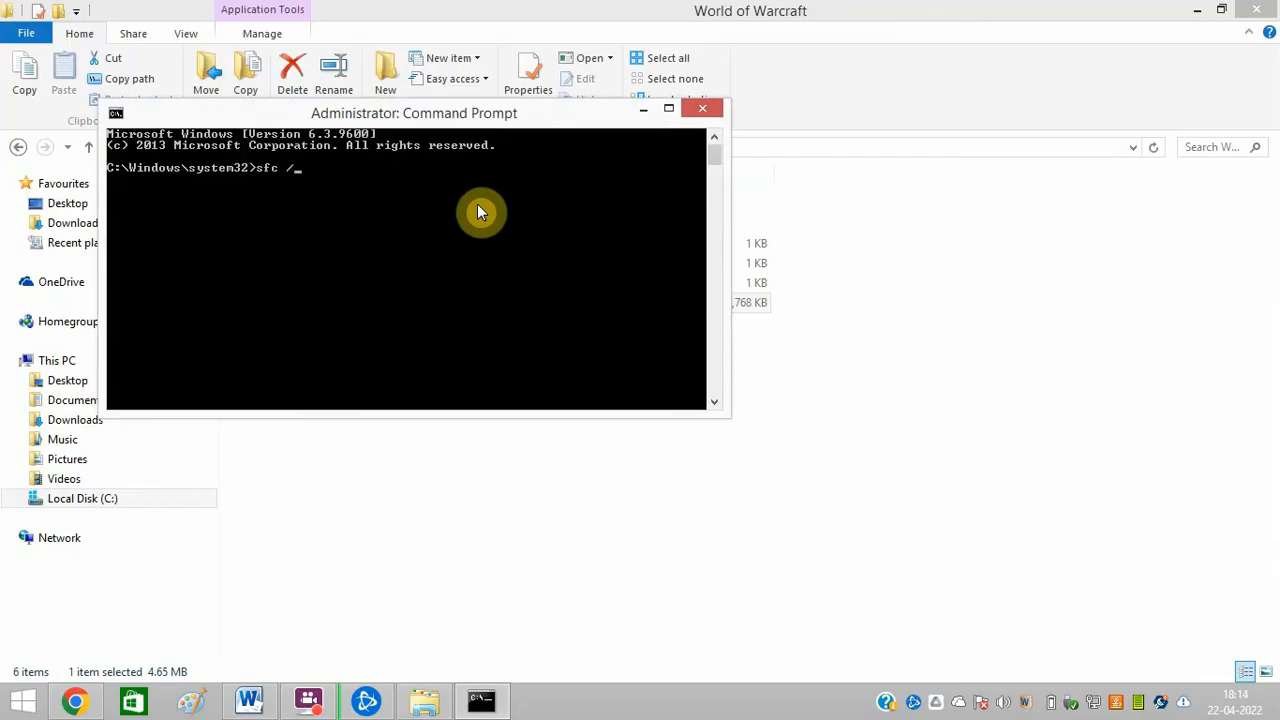
{"action": "type", "text": "scan"}
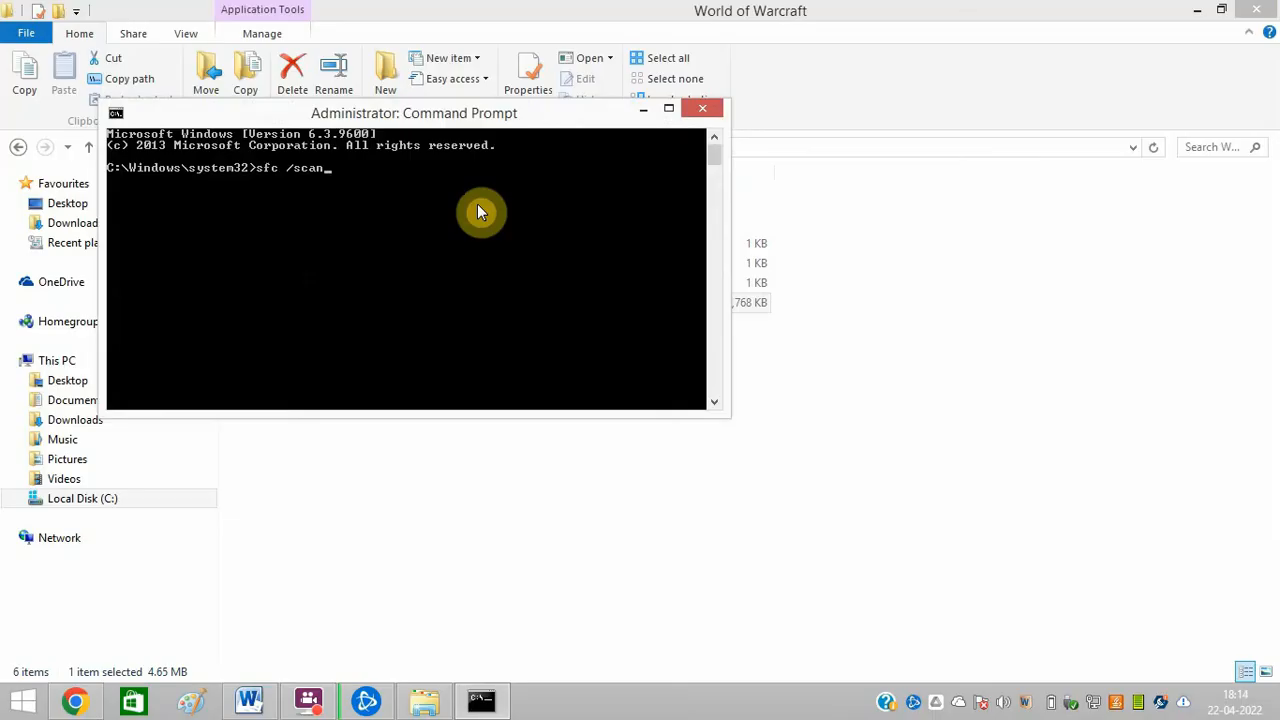
{"action": "type", "text": "nw"}
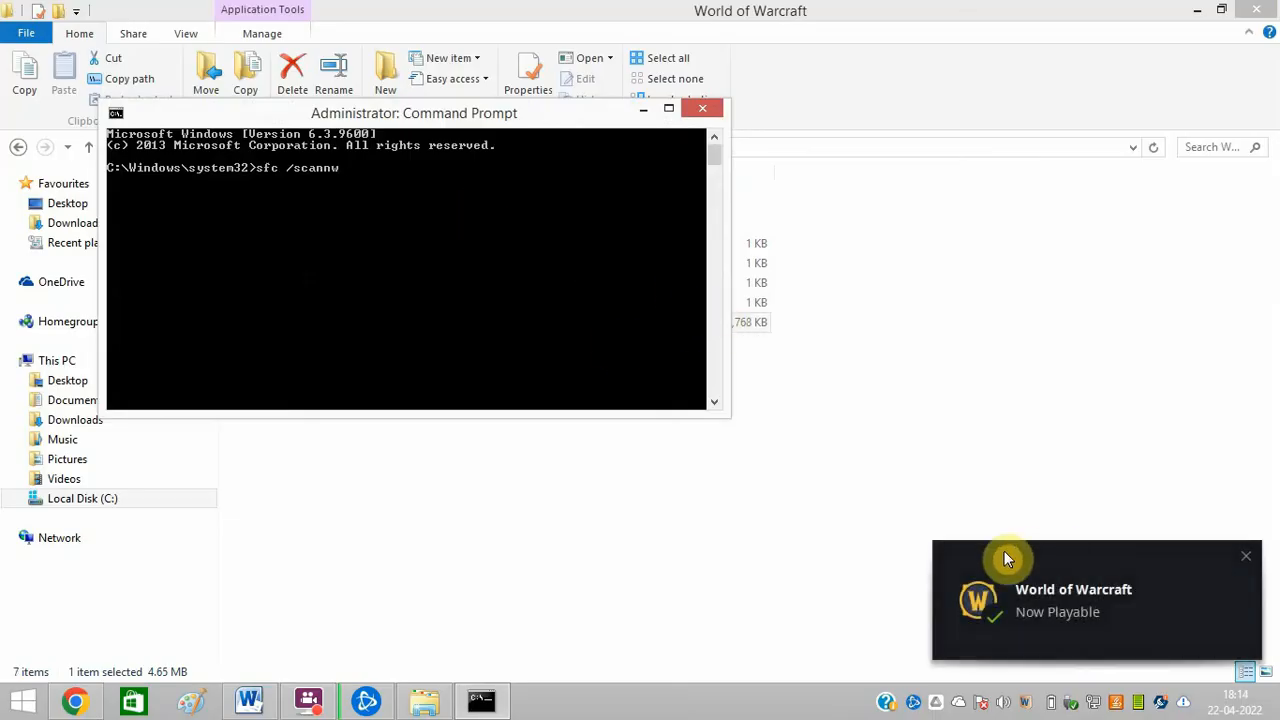
{"action": "left_click", "coordinate": [1246, 556]}
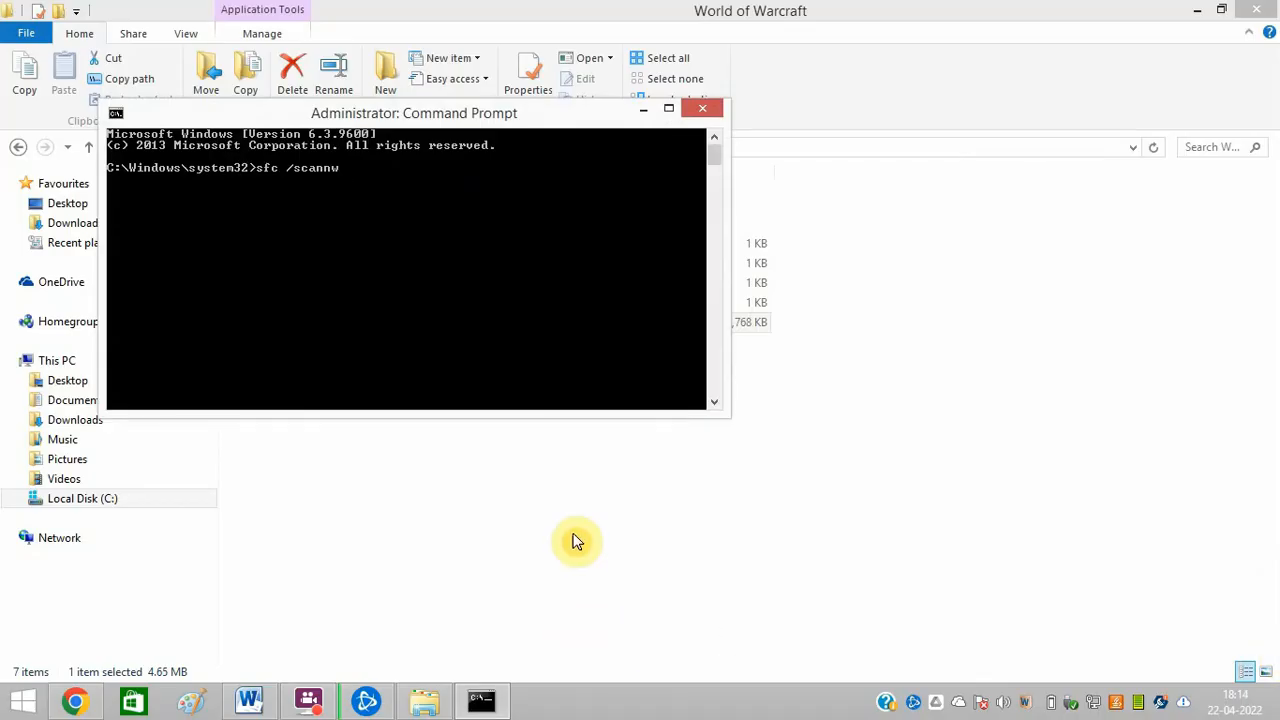
{"action": "mouse_move", "coordinate": [420, 210]}
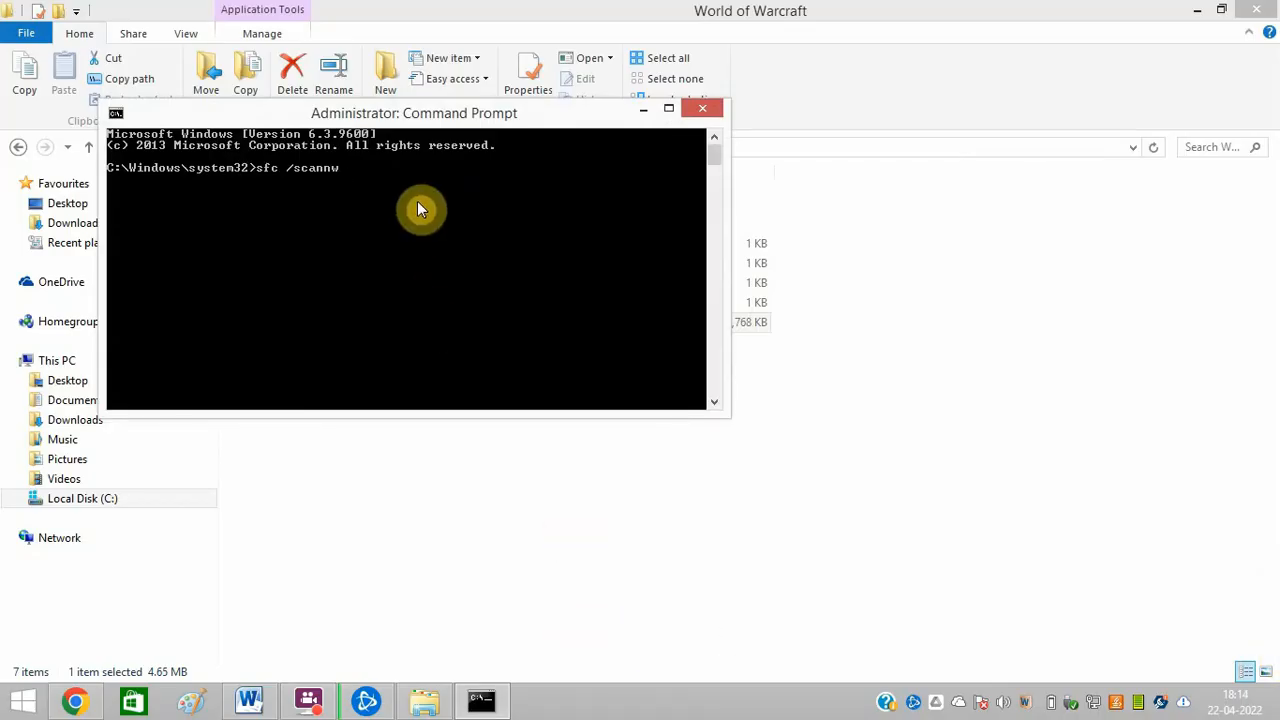
{"action": "key", "text": "Backspace"}
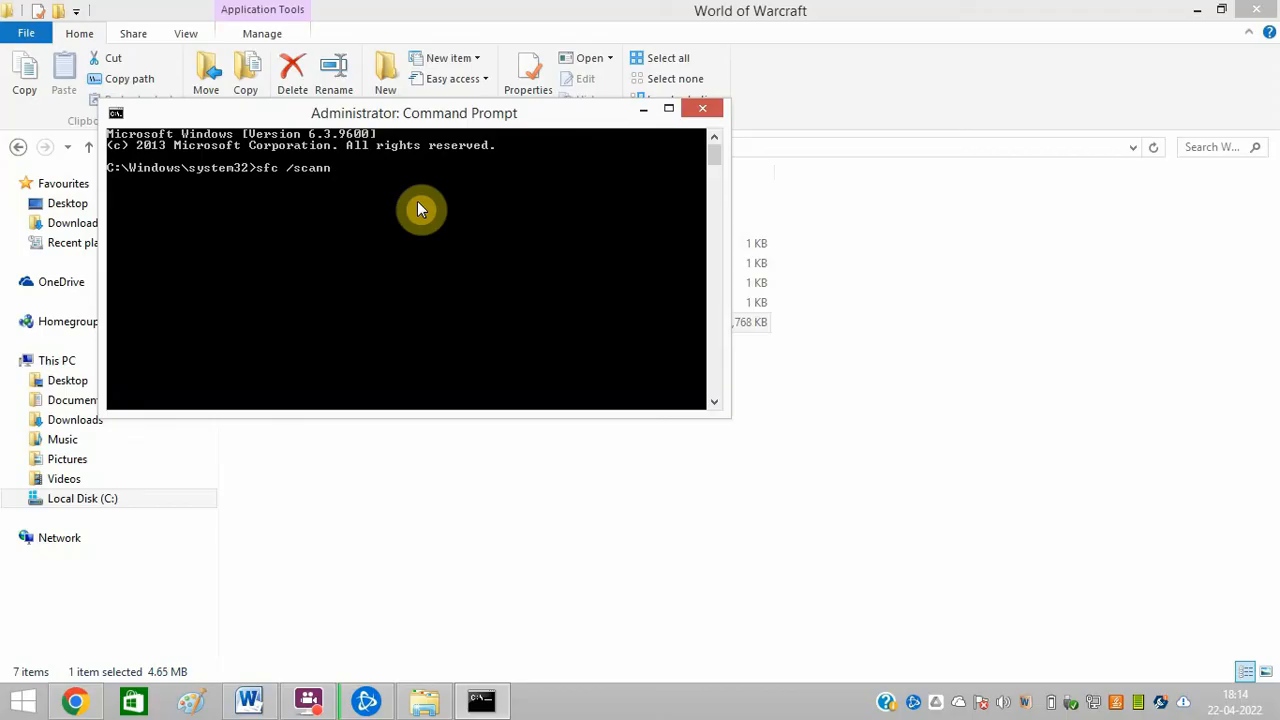
{"action": "type", "text": "0"}
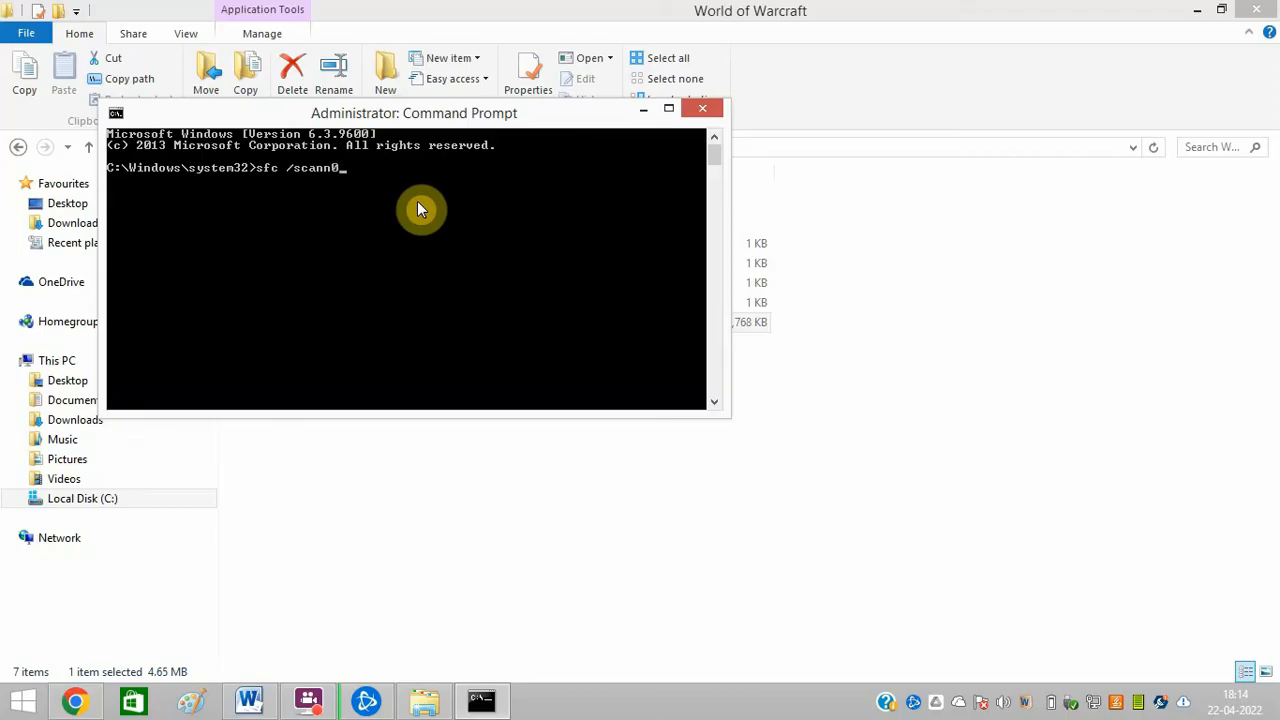
{"action": "key", "text": "Backspace"}
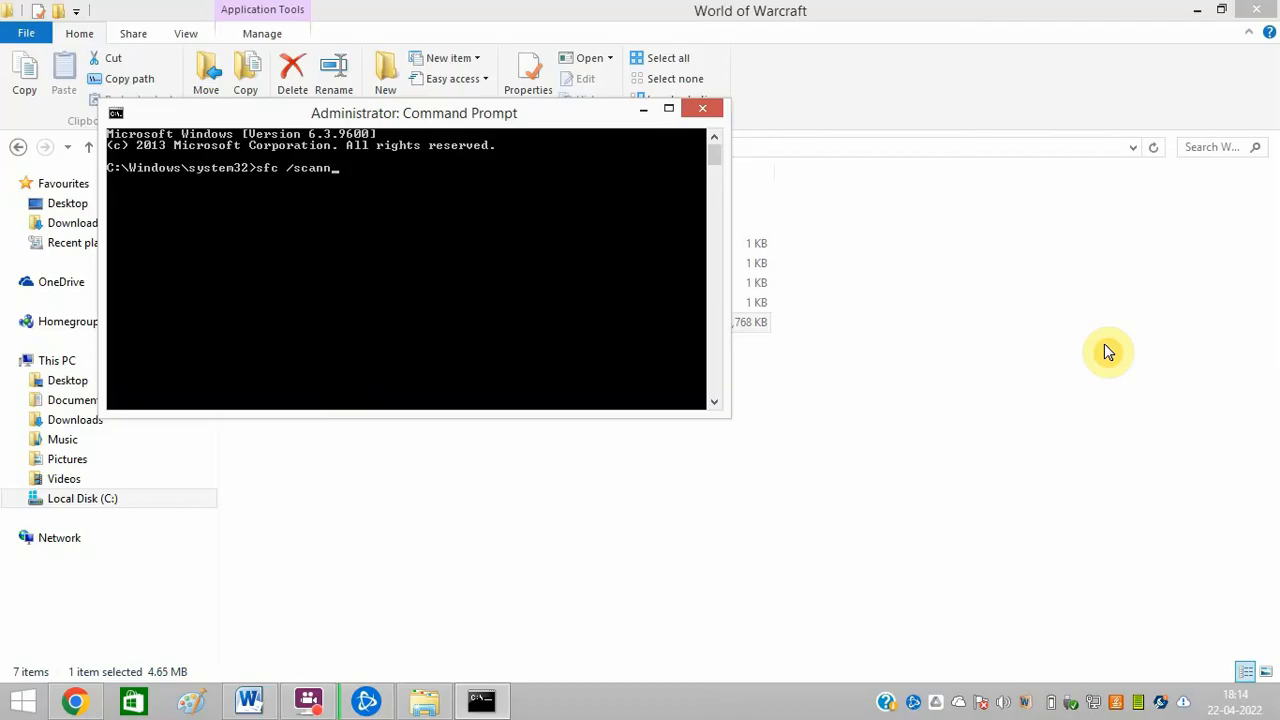
{"action": "left_click", "coordinate": [702, 108]}
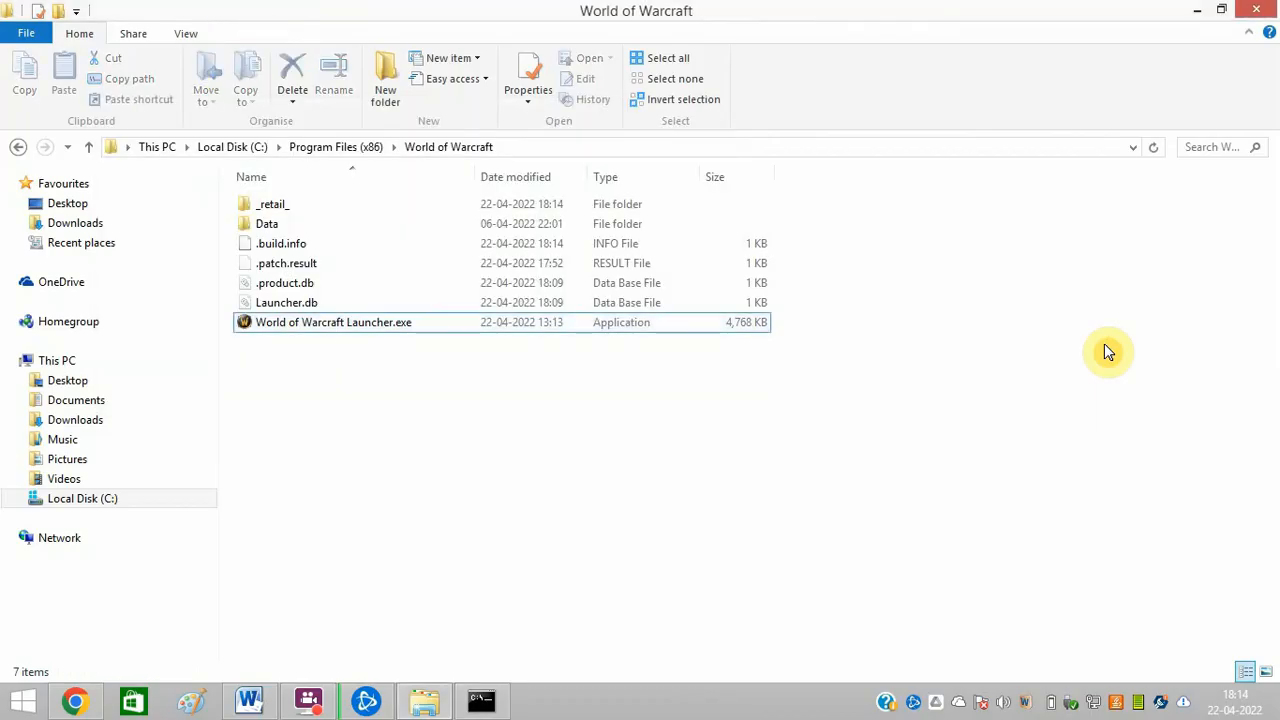